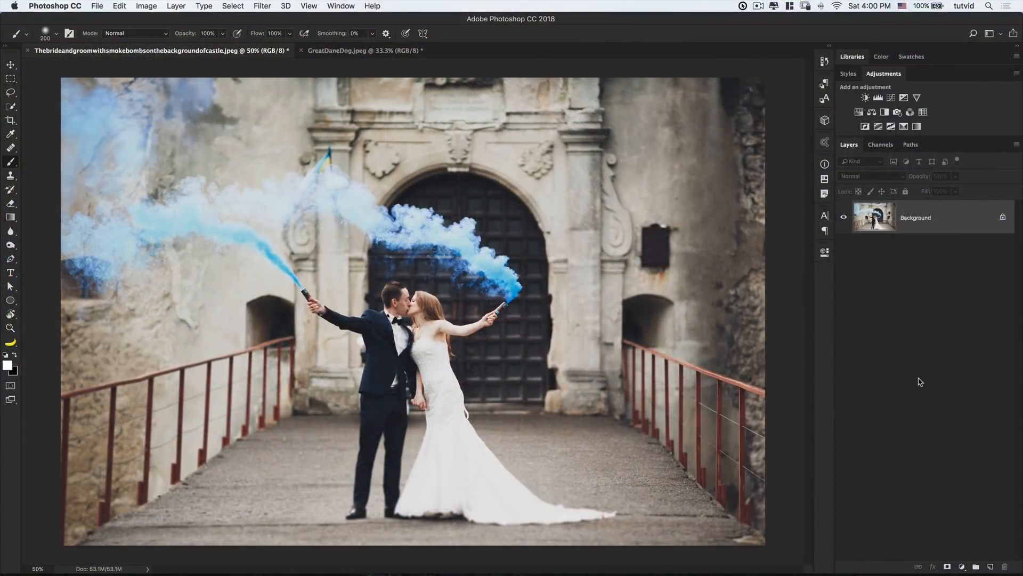
{"action": "mouse_move", "coordinate": [901, 364]}
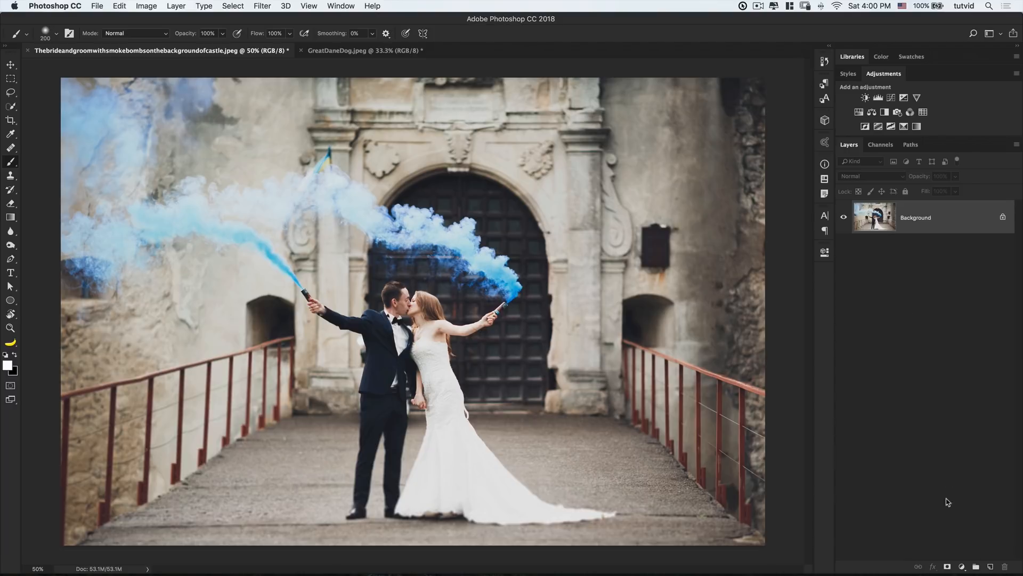
- Add a red Solid Color fill layer over the castle photo and target its mask
{"action": "left_click", "coordinate": [963, 566]}
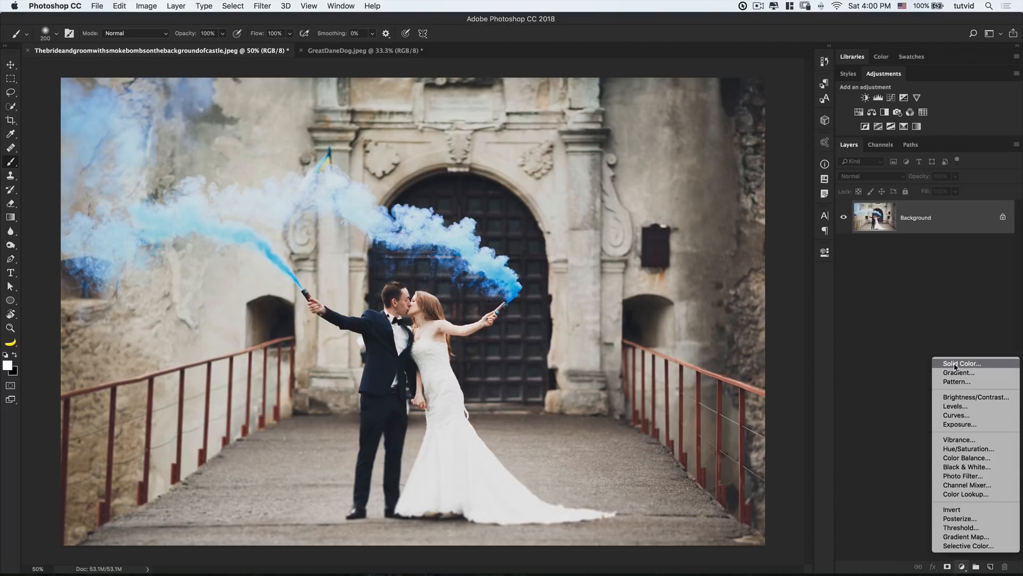
{"action": "left_click", "coordinate": [959, 363]}
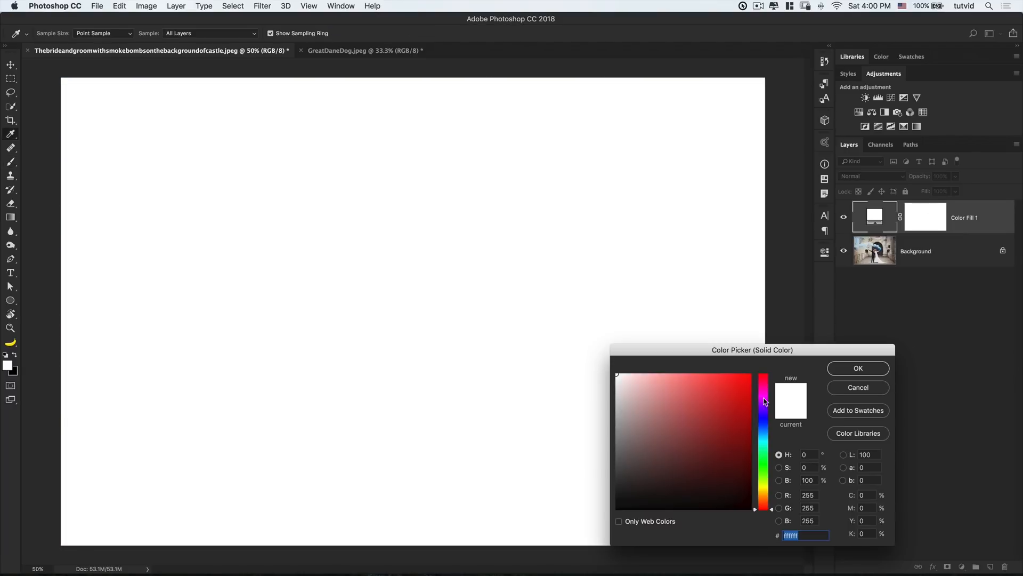
{"action": "left_click", "coordinate": [857, 368]}
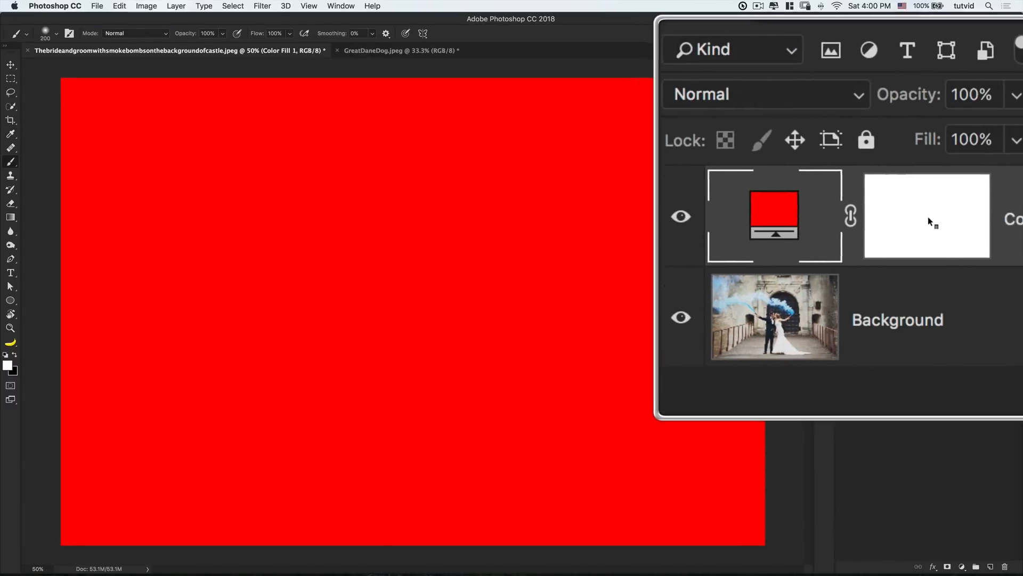
{"action": "left_click", "coordinate": [926, 215]}
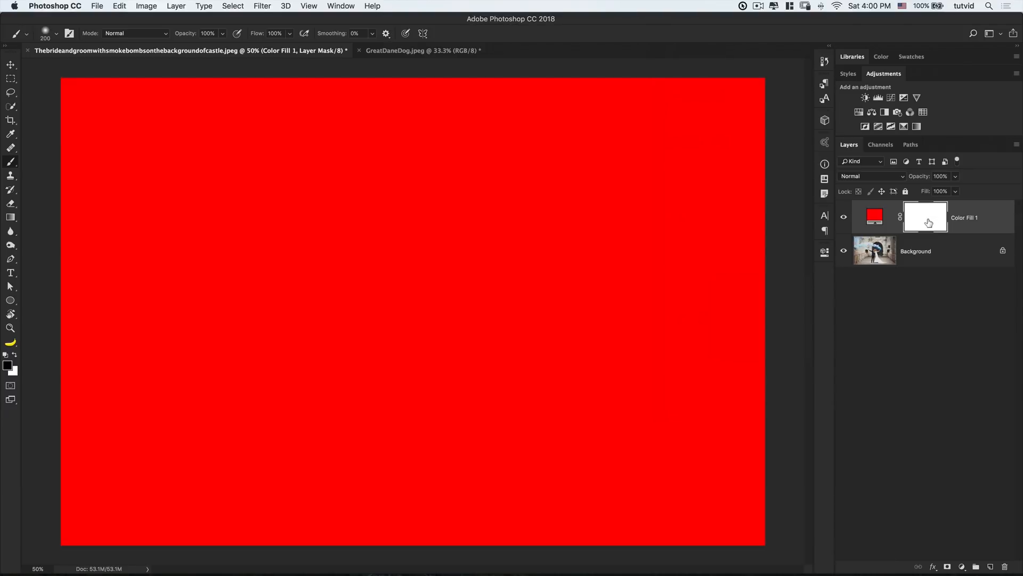
{"action": "left_click", "coordinate": [873, 215]}
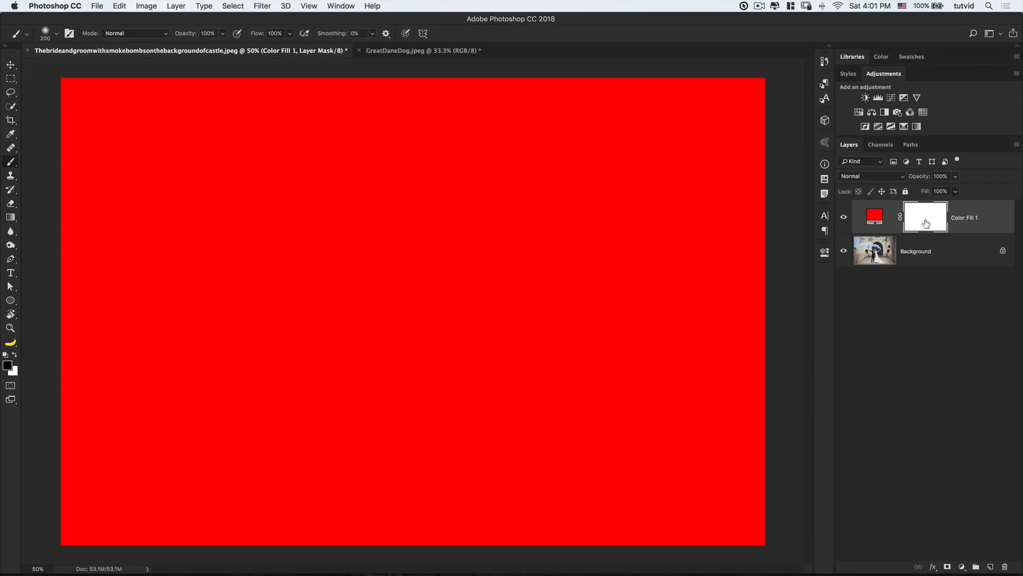
{"action": "mouse_move", "coordinate": [925, 226]}
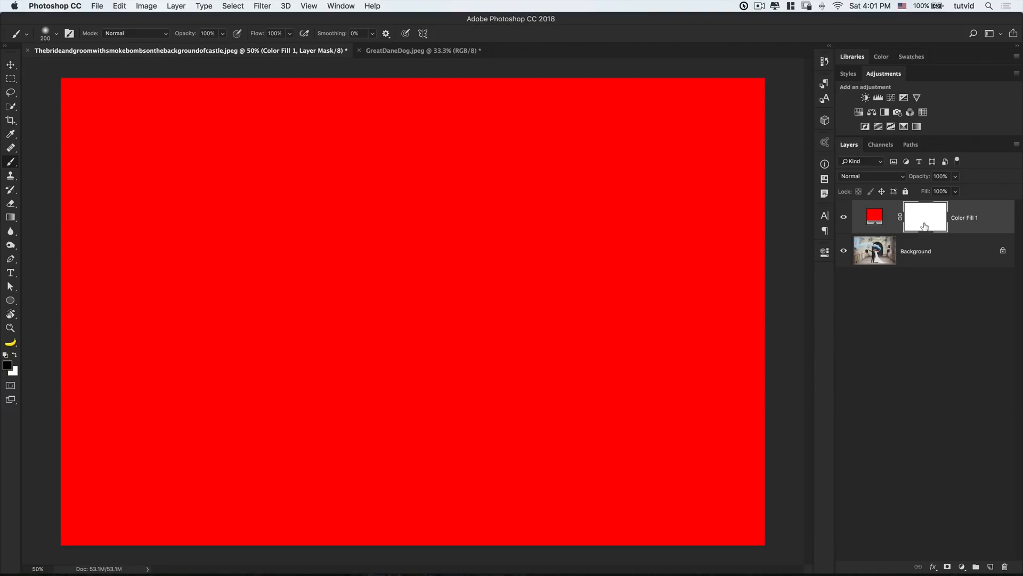
{"action": "key", "text": "cmd+i"}
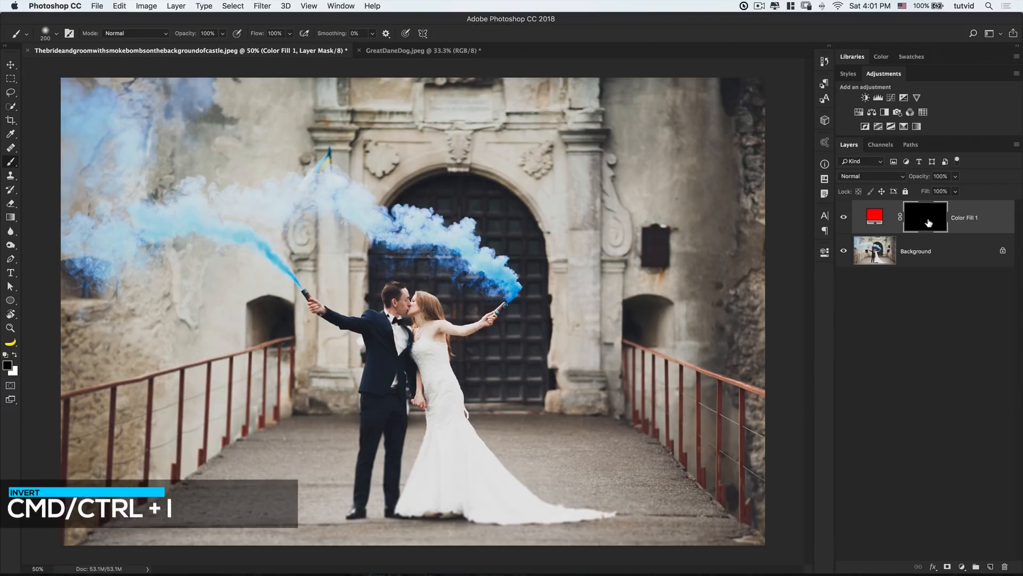
{"action": "key", "text": "cmd+i"}
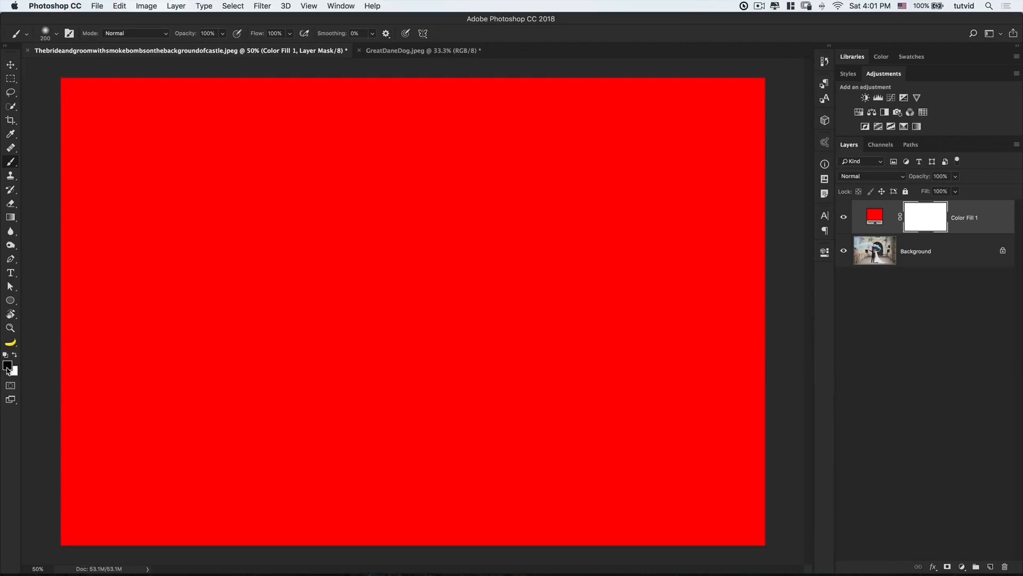
{"action": "mouse_move", "coordinate": [217, 220]}
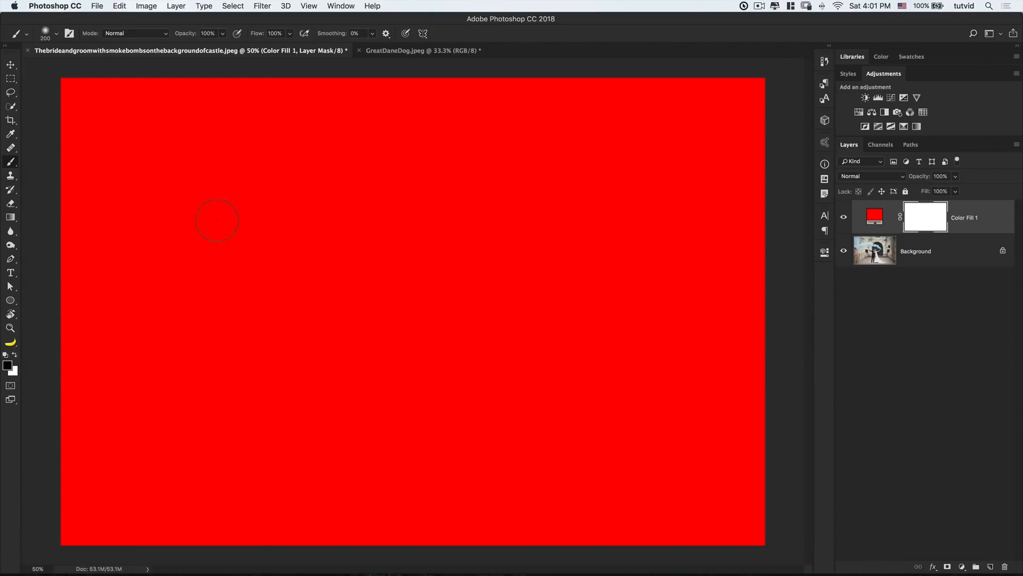
{"action": "mouse_move", "coordinate": [327, 195]}
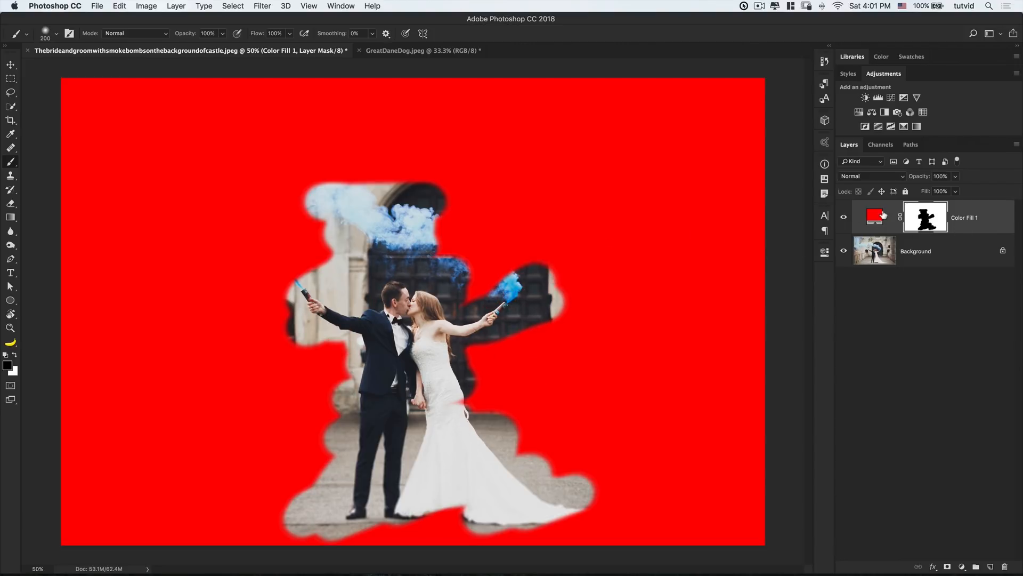
{"action": "mouse_move", "coordinate": [785, 313]}
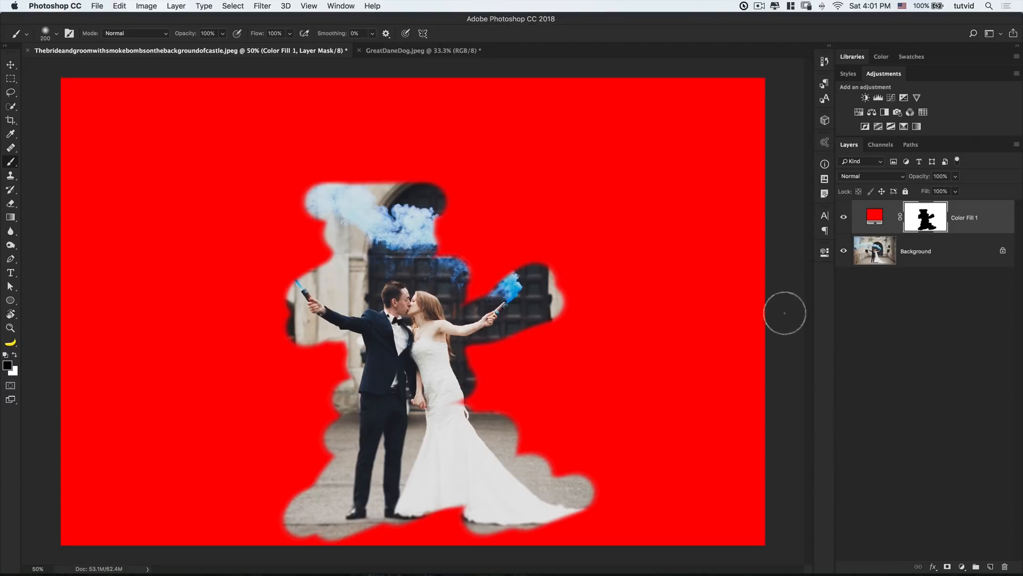
{"action": "mouse_move", "coordinate": [428, 404]}
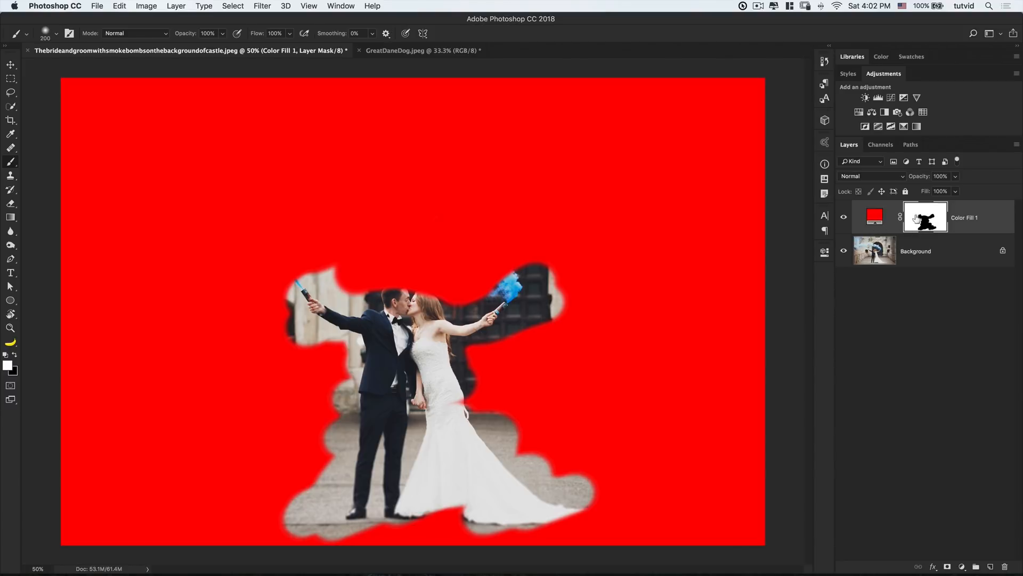
{"action": "mouse_move", "coordinate": [924, 217]}
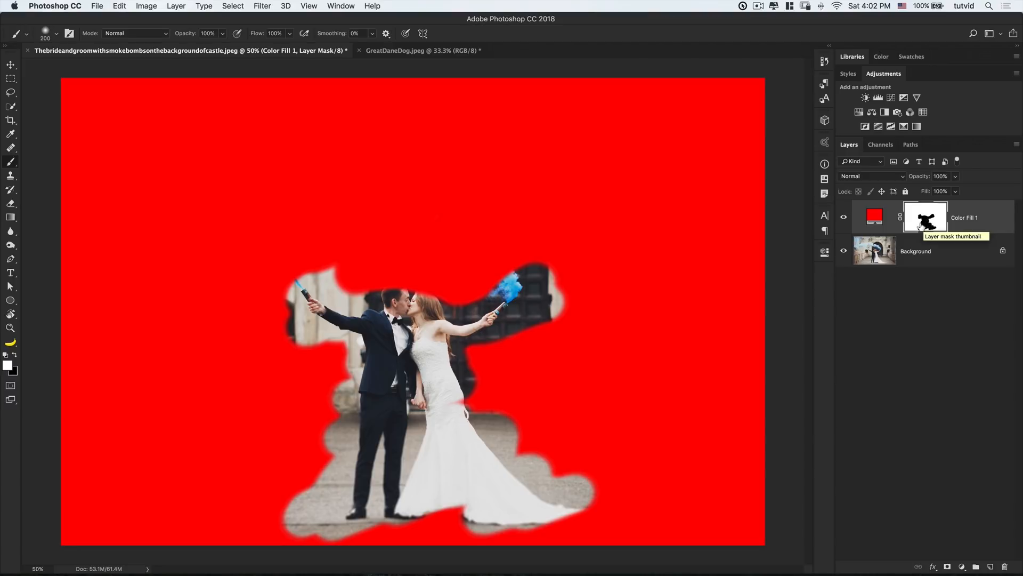
{"action": "mouse_move", "coordinate": [18, 357]}
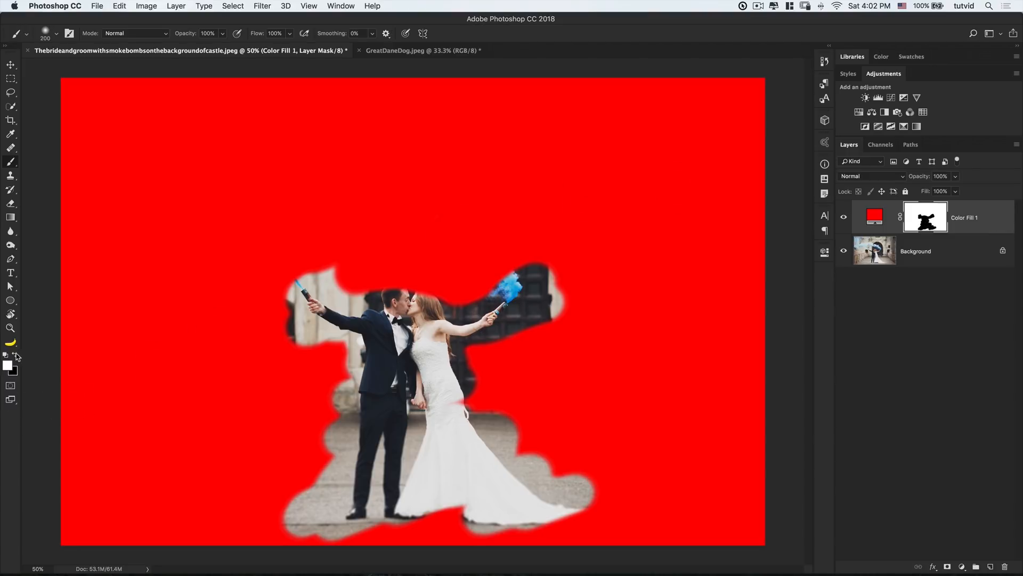
- Fill the red layer's mask with black and set up a larger 0%-hardness brush
{"action": "key", "text": "alt+backspace"}
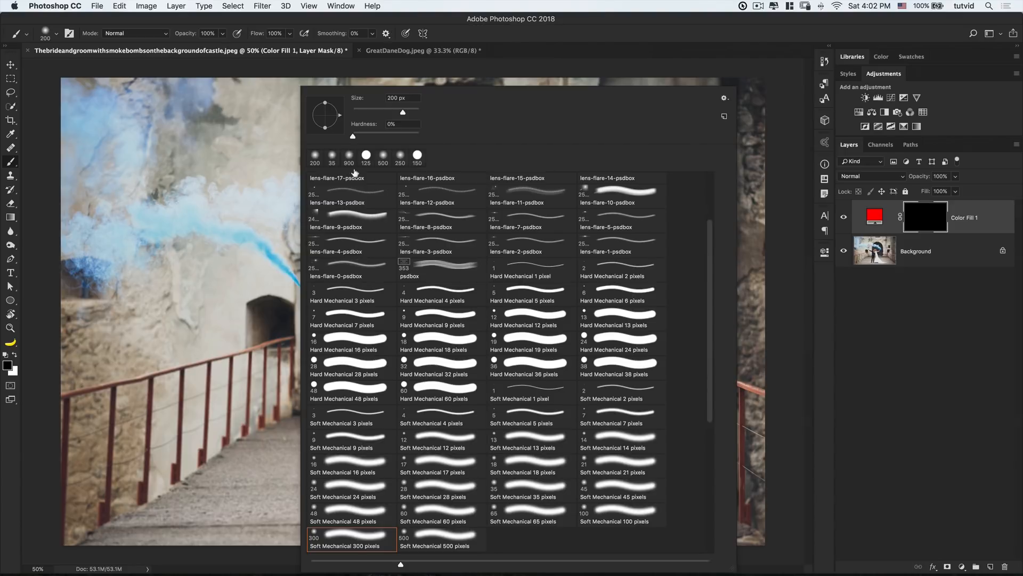
{"action": "triple_click", "coordinate": [403, 124]}
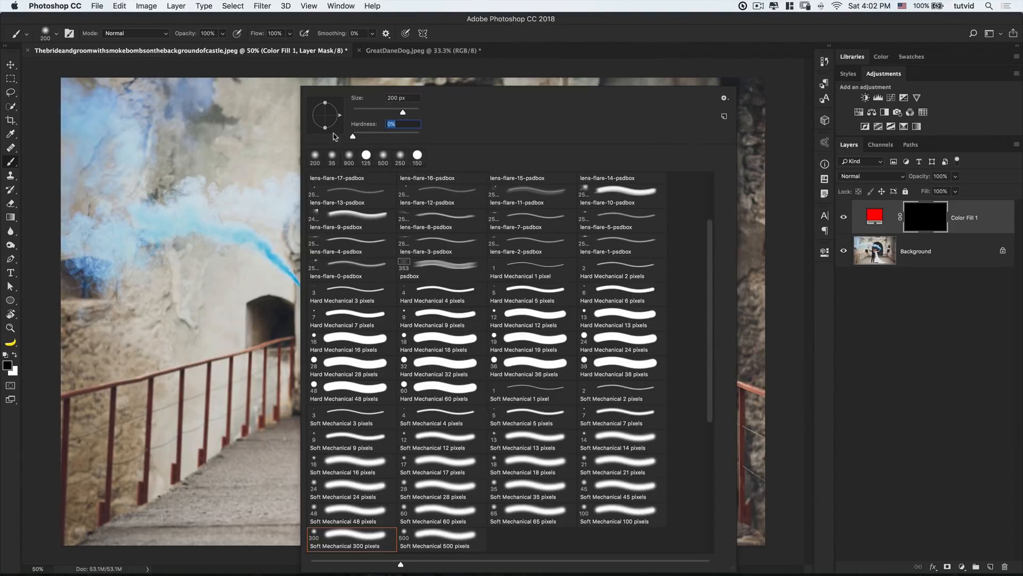
{"action": "left_click", "coordinate": [500, 64]}
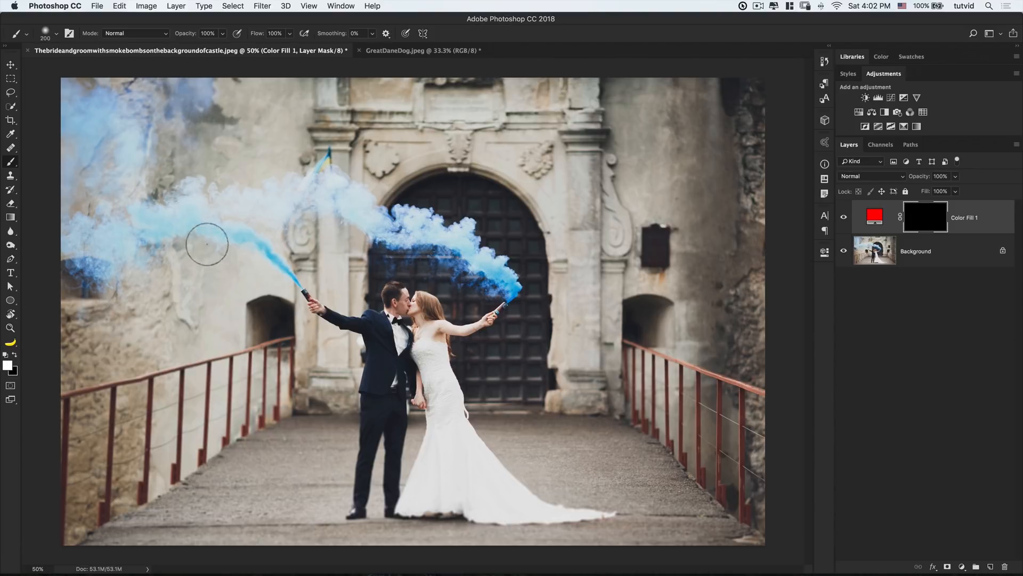
{"action": "key", "text": "]"}
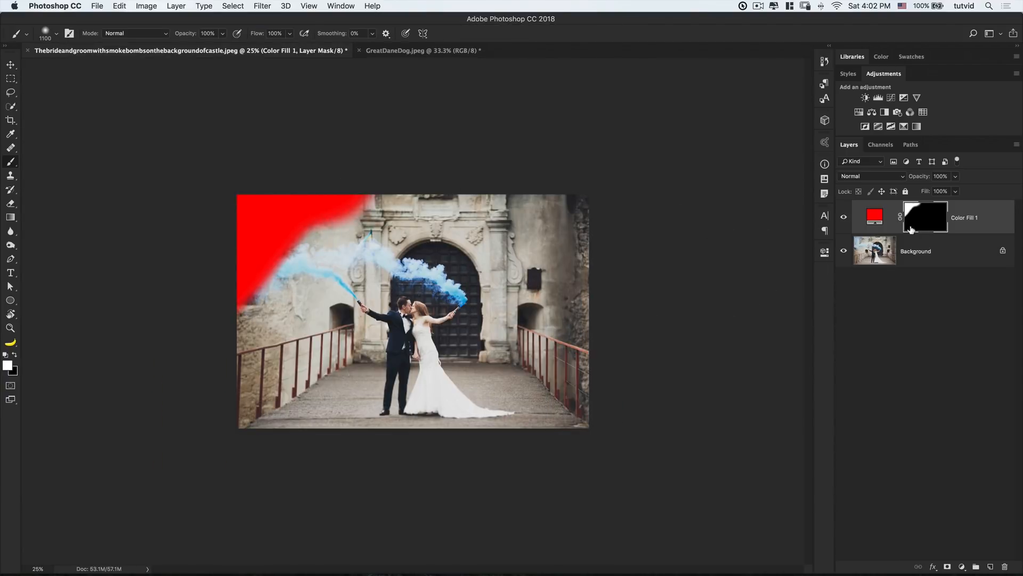
- Apply a 400-pixel Gaussian Blur to the red fill's mask
{"action": "left_click", "coordinate": [262, 6]}
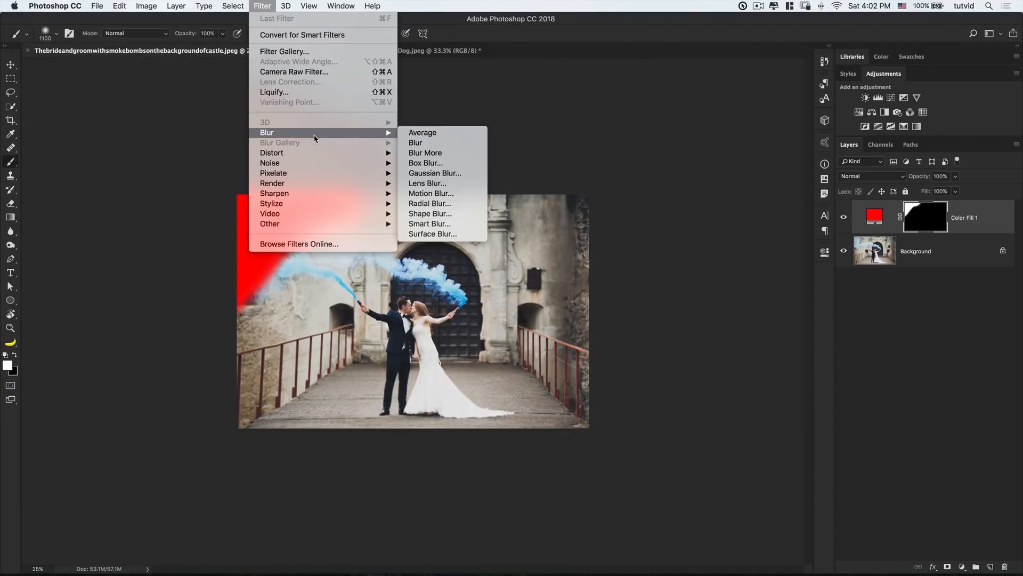
{"action": "left_click", "coordinate": [435, 173]}
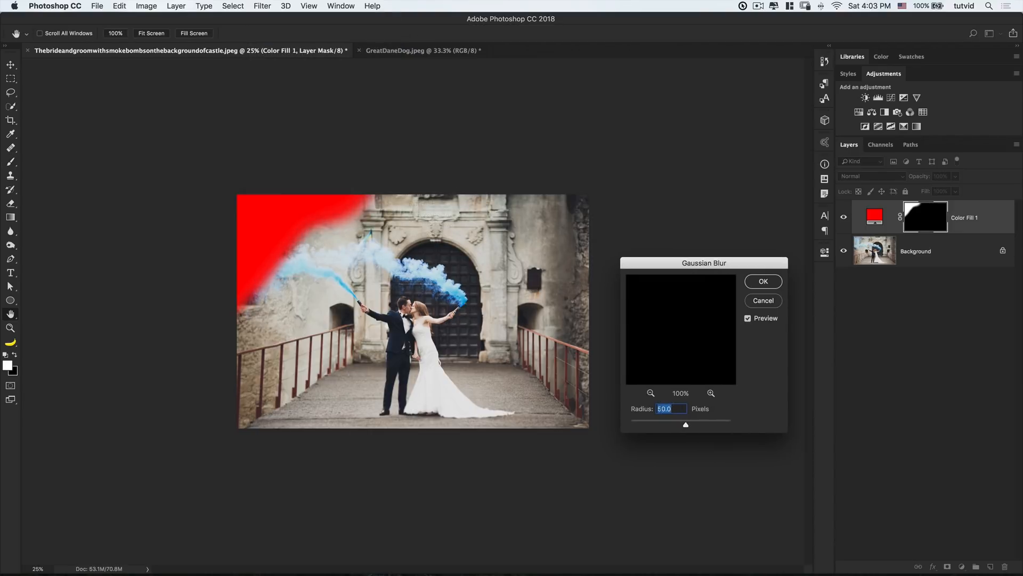
{"action": "type", "text": "400"}
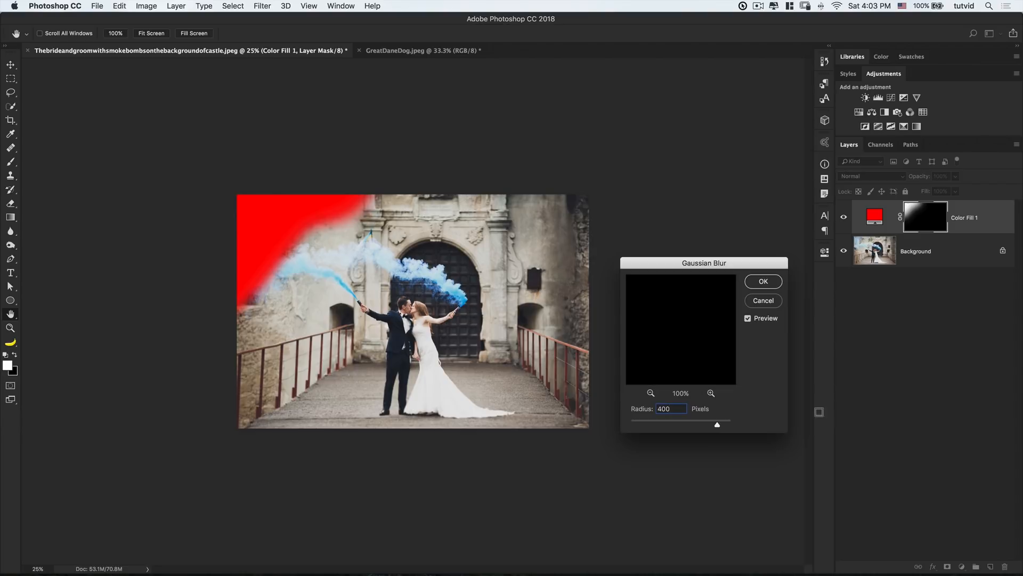
{"action": "left_click", "coordinate": [762, 281]}
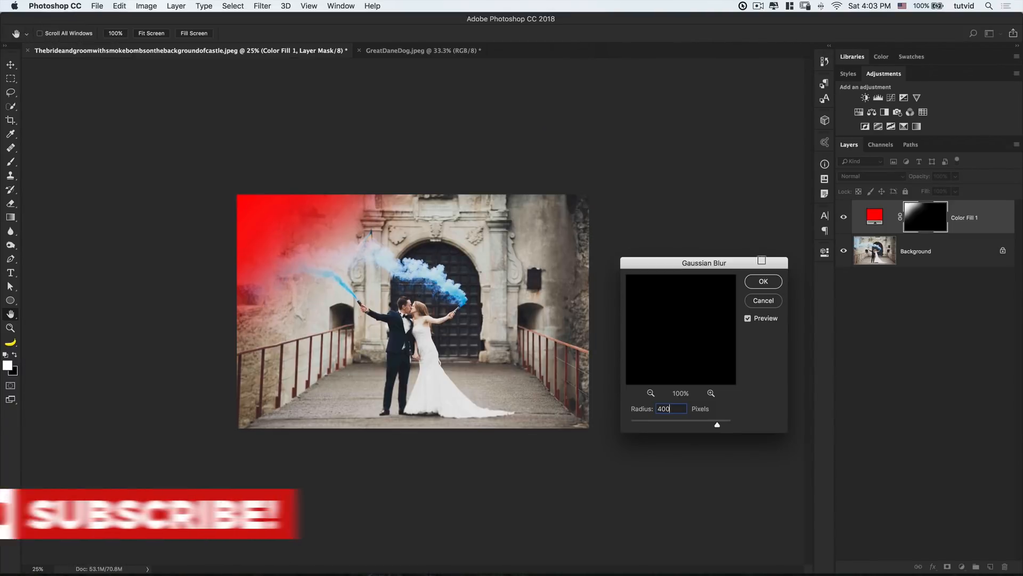
{"action": "left_click", "coordinate": [762, 281]}
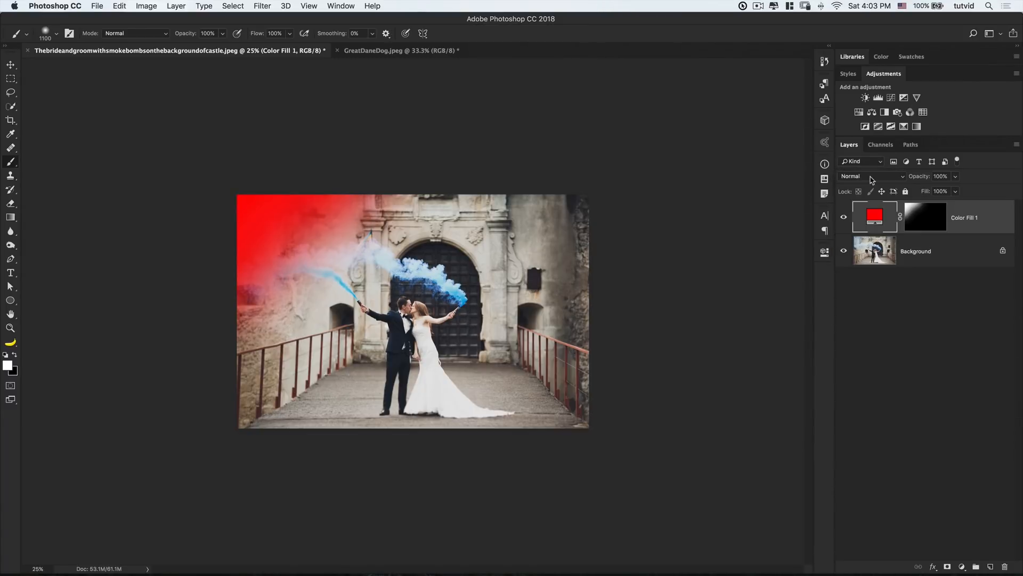
- Try Soft Light blending on the red Color Fill layer, then hide and remove it
{"action": "left_click", "coordinate": [872, 175]}
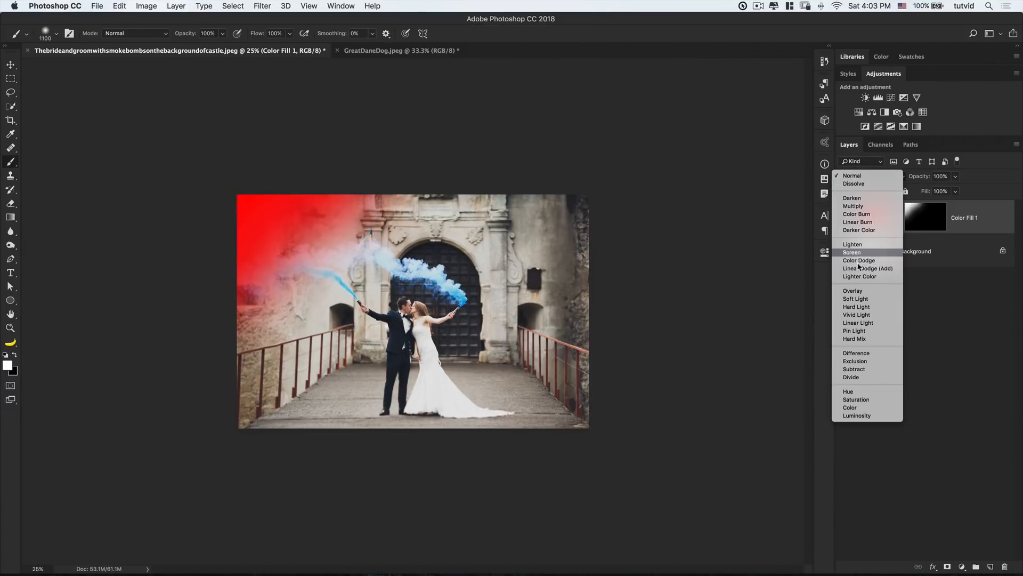
{"action": "left_click", "coordinate": [852, 252]}
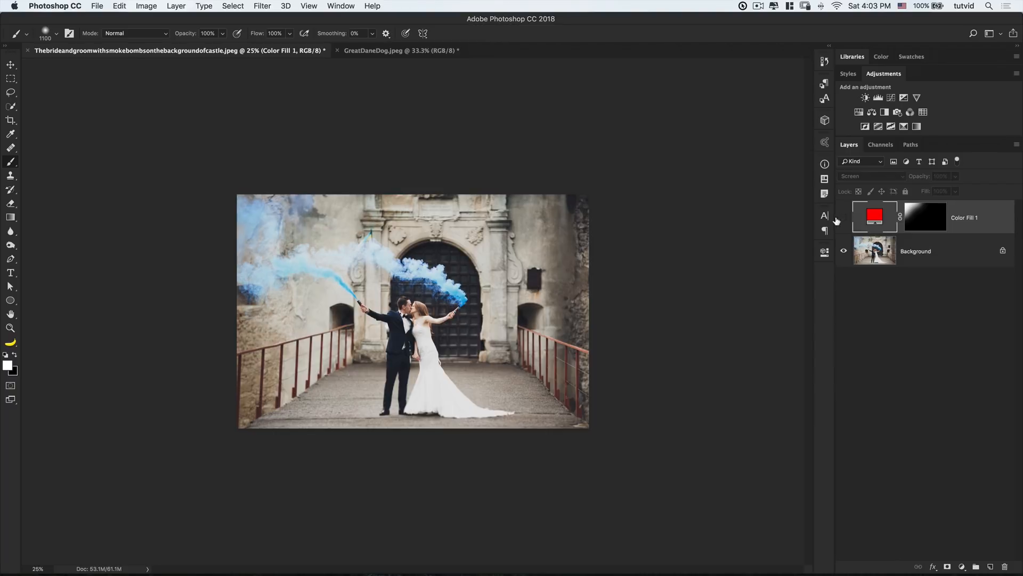
{"action": "left_click", "coordinate": [871, 175]}
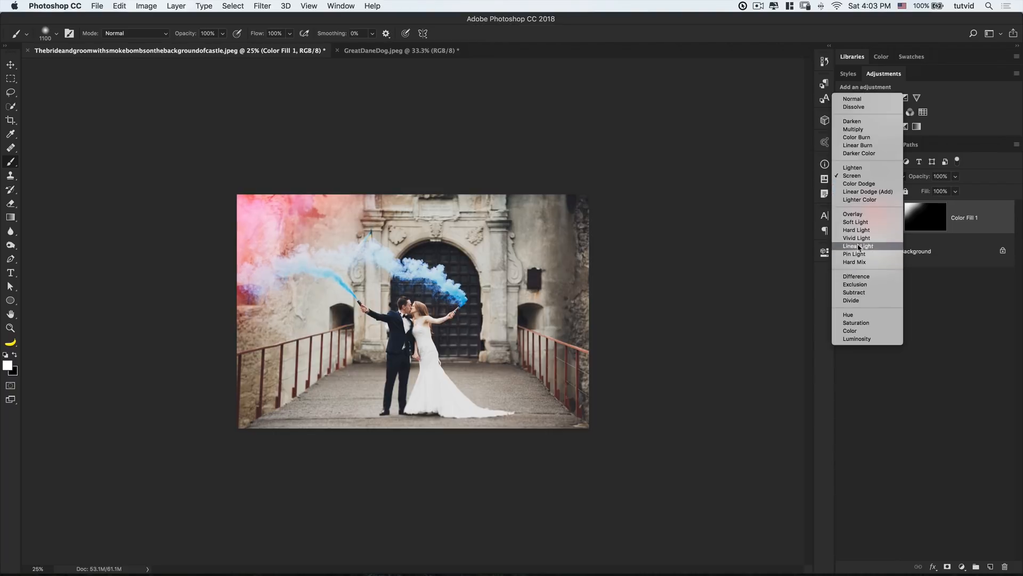
{"action": "left_click", "coordinate": [855, 221]}
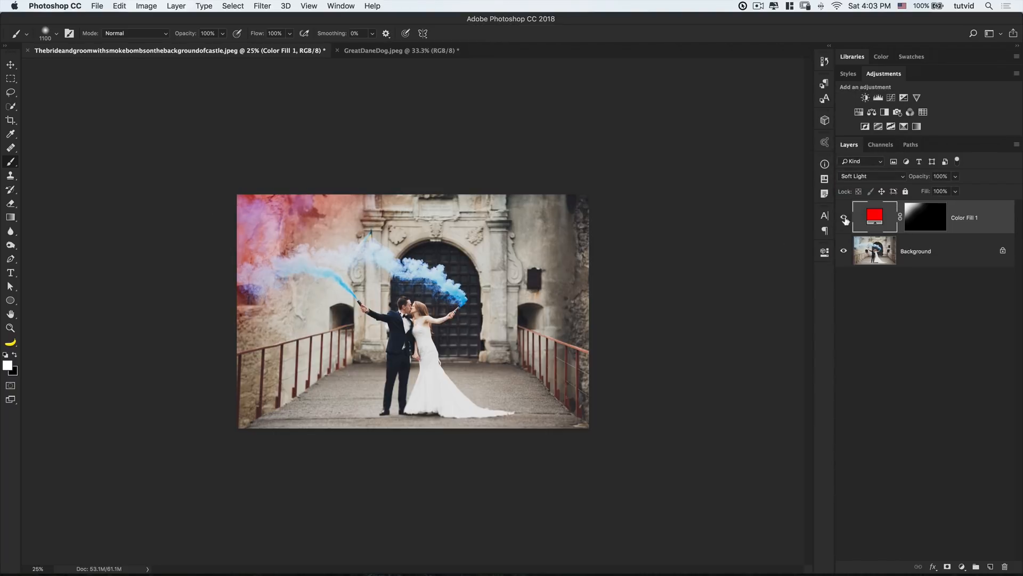
{"action": "left_click", "coordinate": [843, 217]}
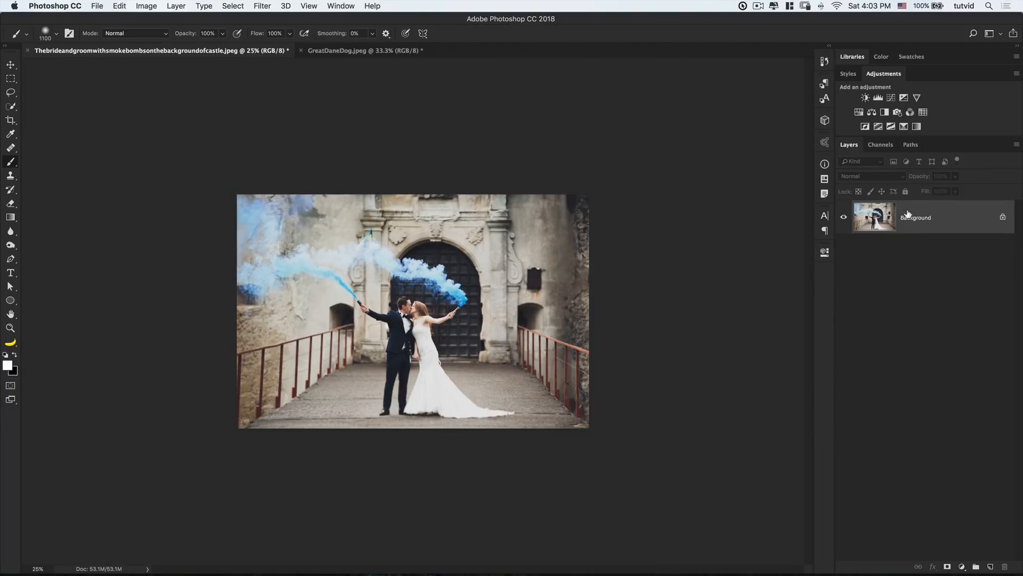
- Switch to GreatDaneDog.jpeg and view its colour channels
{"action": "left_click", "coordinate": [364, 51]}
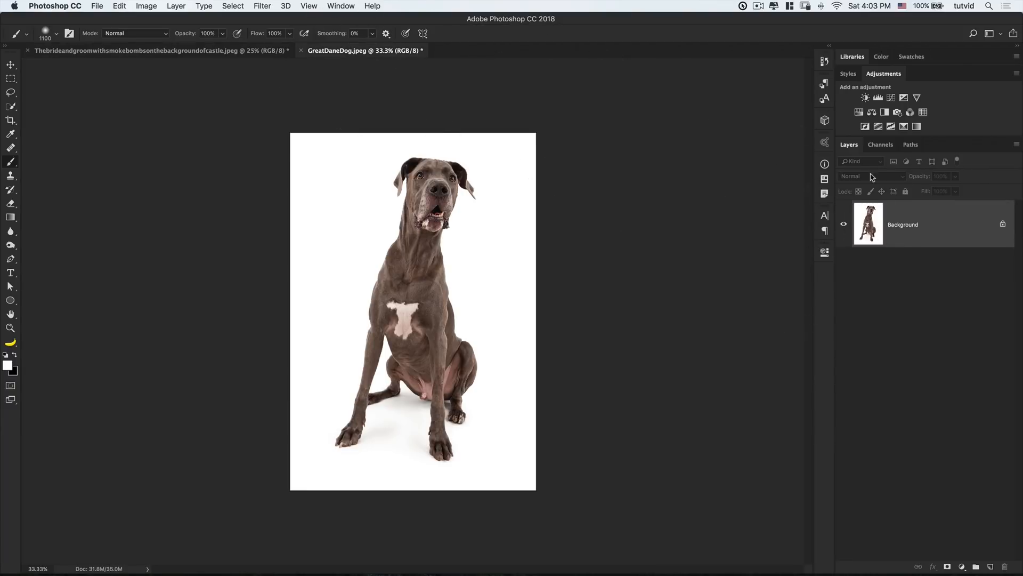
{"action": "left_click", "coordinate": [879, 145]}
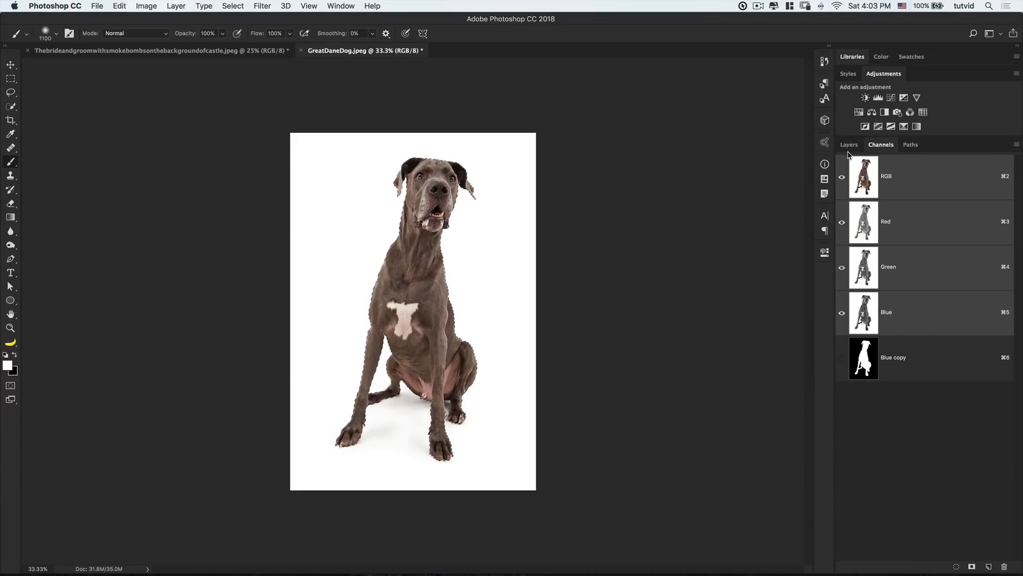
{"action": "left_click", "coordinate": [849, 145]}
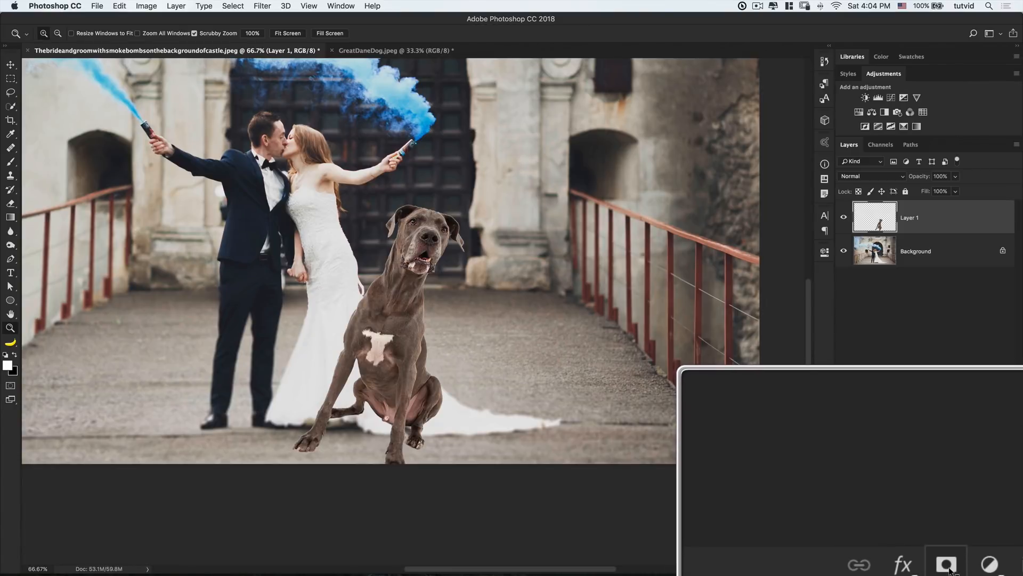
- Attach a white layer mask to the Great Dane's Layer 1 and zoom out
{"action": "left_click", "coordinate": [175, 6]}
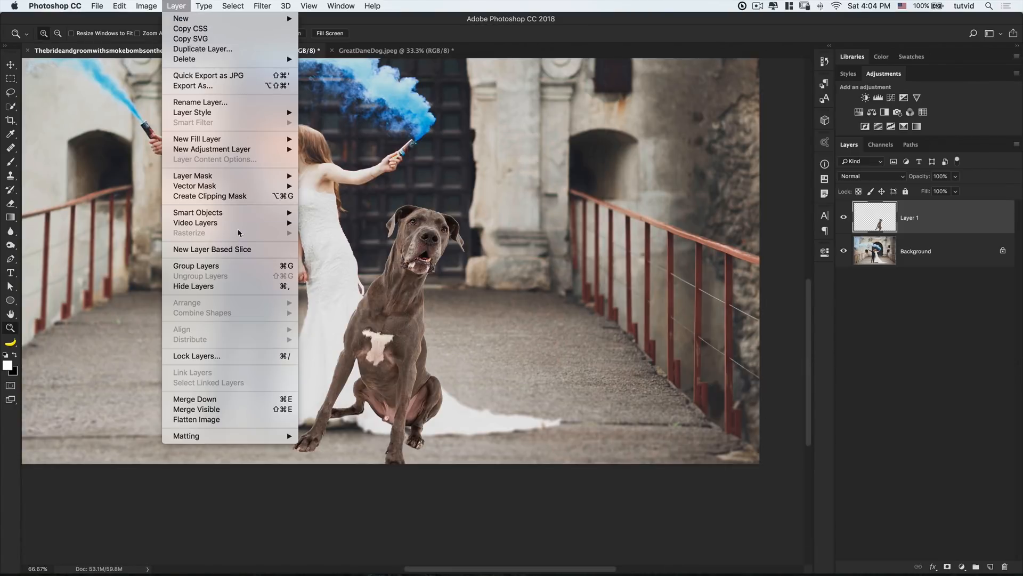
{"action": "mouse_move", "coordinate": [192, 175]}
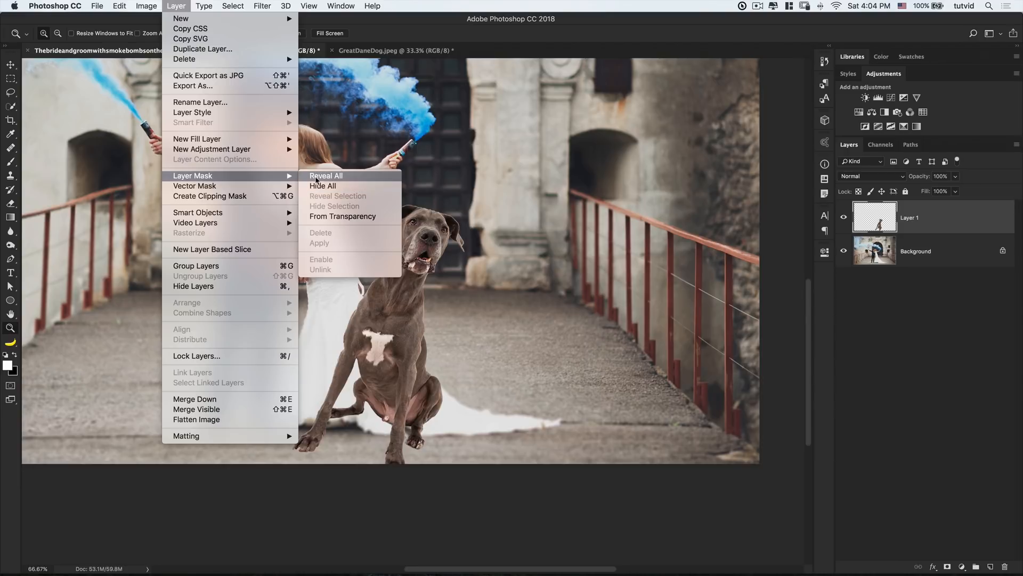
{"action": "mouse_move", "coordinate": [834, 360]}
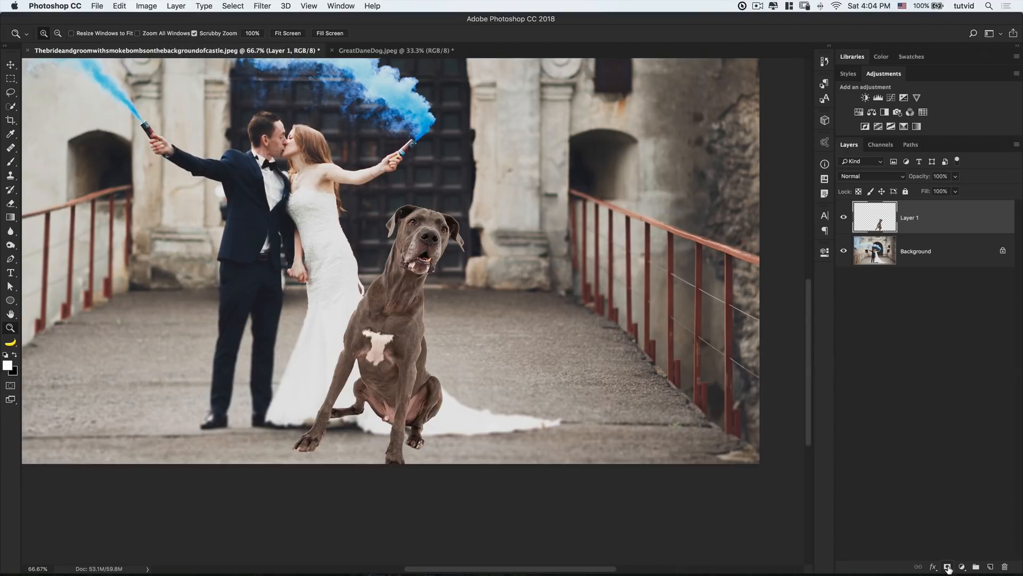
{"action": "left_click", "coordinate": [947, 566]}
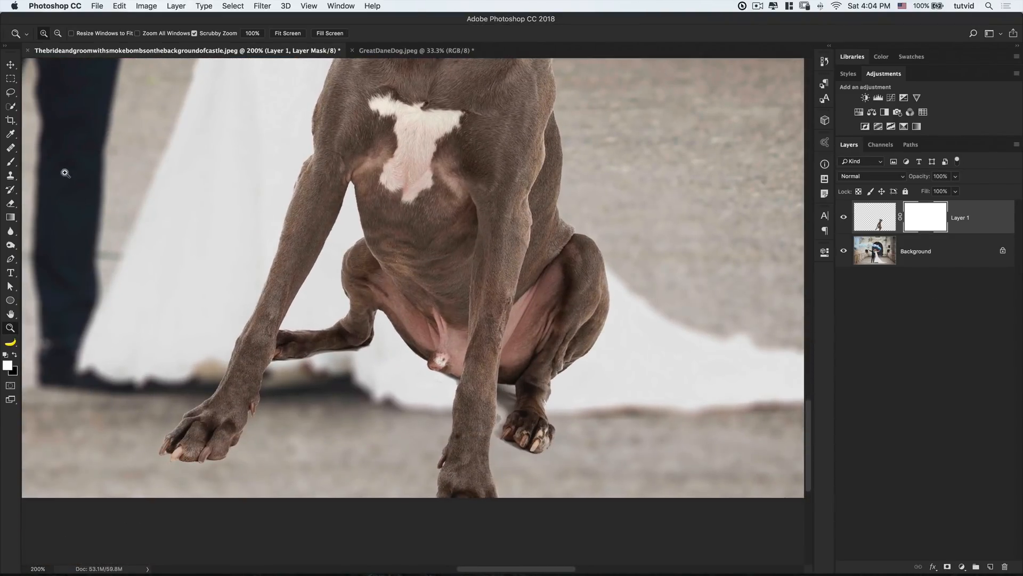
{"action": "left_click", "coordinate": [286, 33]}
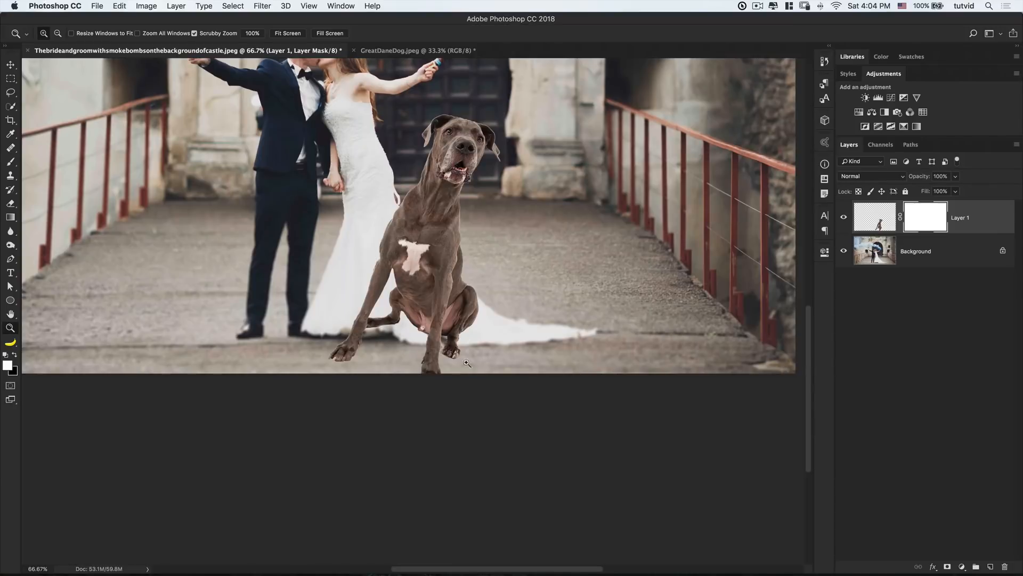
- Paint on the dog's mask to hide its legs behind the bride's dress
{"action": "left_click", "coordinate": [11, 162]}
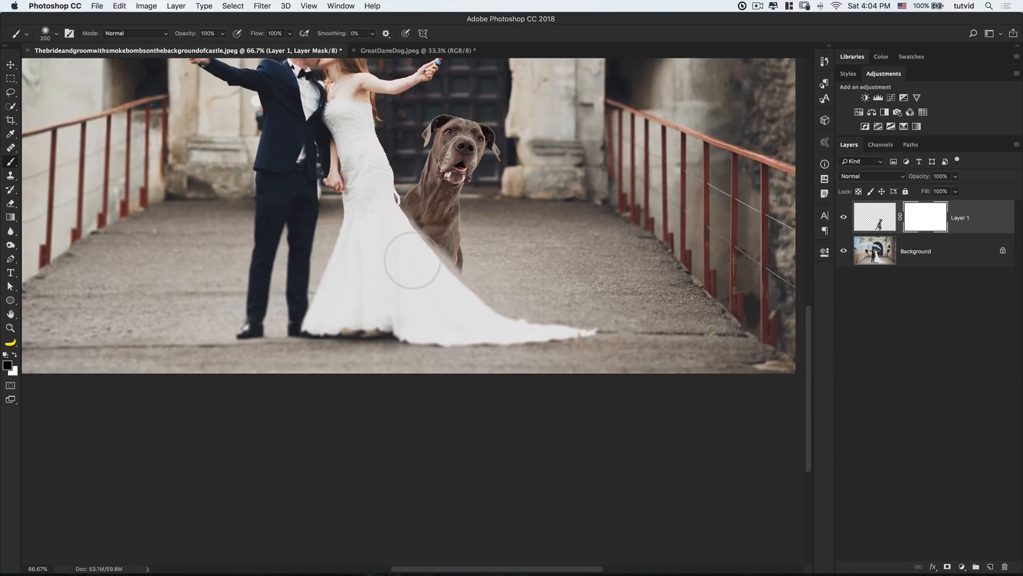
{"action": "left_click", "coordinate": [11, 328]}
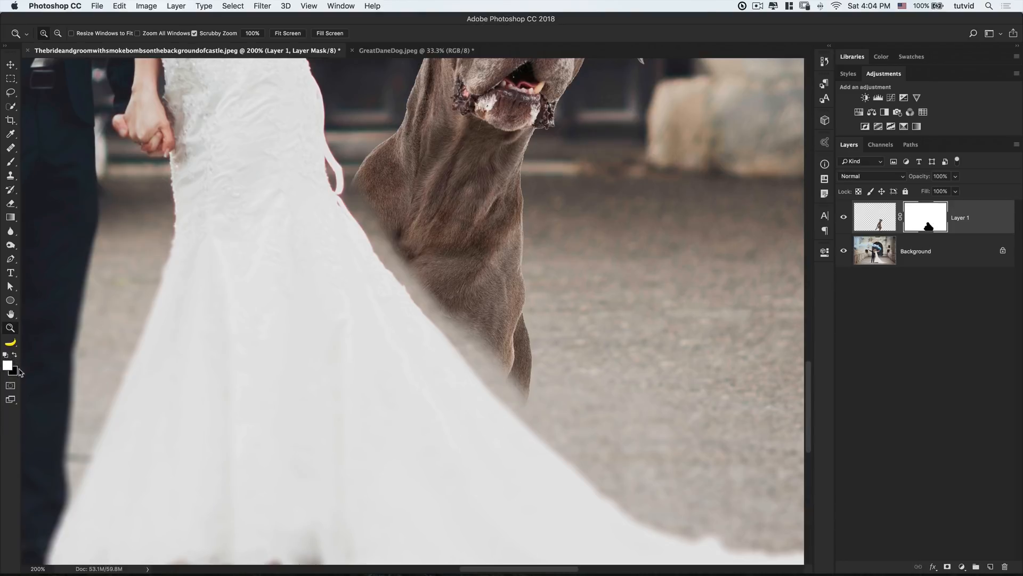
{"action": "left_click", "coordinate": [11, 162]}
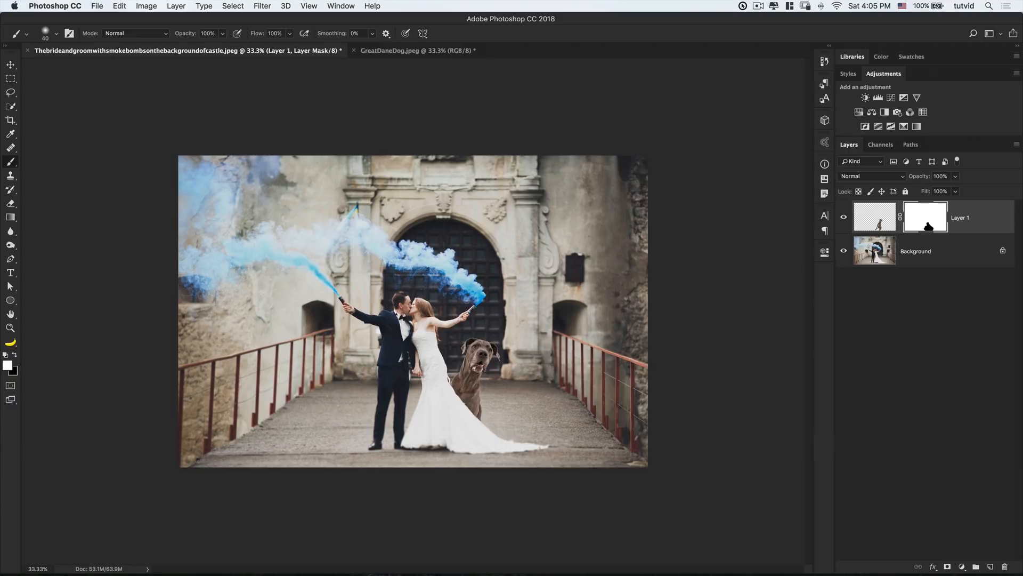
{"action": "mouse_move", "coordinate": [864, 97]}
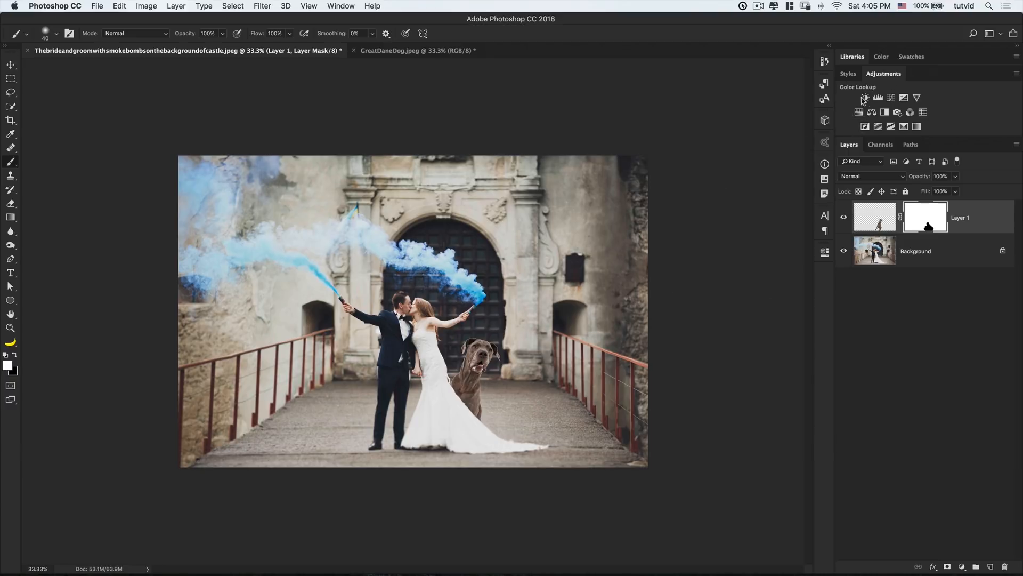
- Add a Hue/Saturation layer shifting blue to purple and invert its mask to black
{"action": "left_click", "coordinate": [871, 97]}
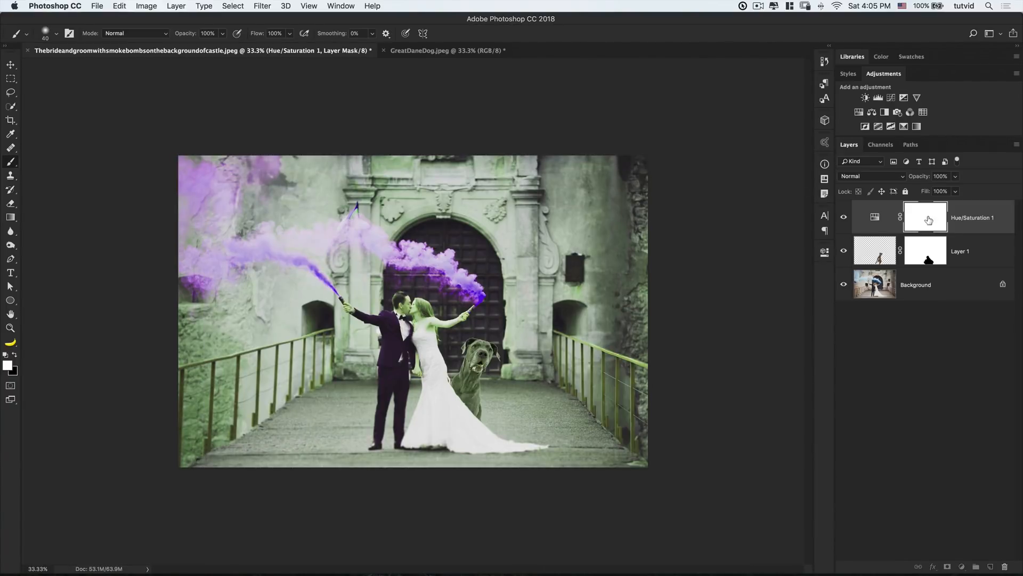
{"action": "left_click", "coordinate": [924, 218]}
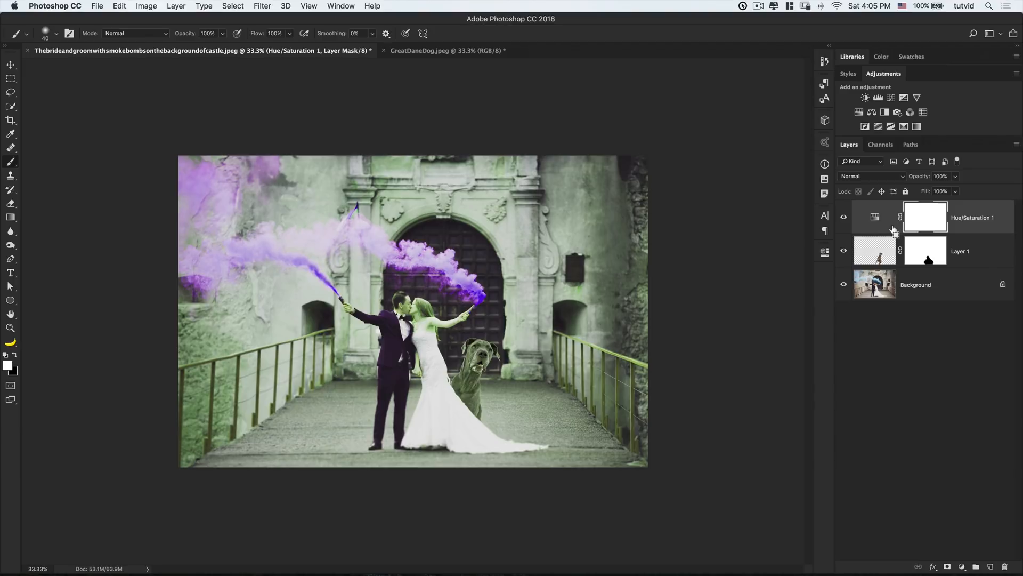
{"action": "key", "text": "cmd+i"}
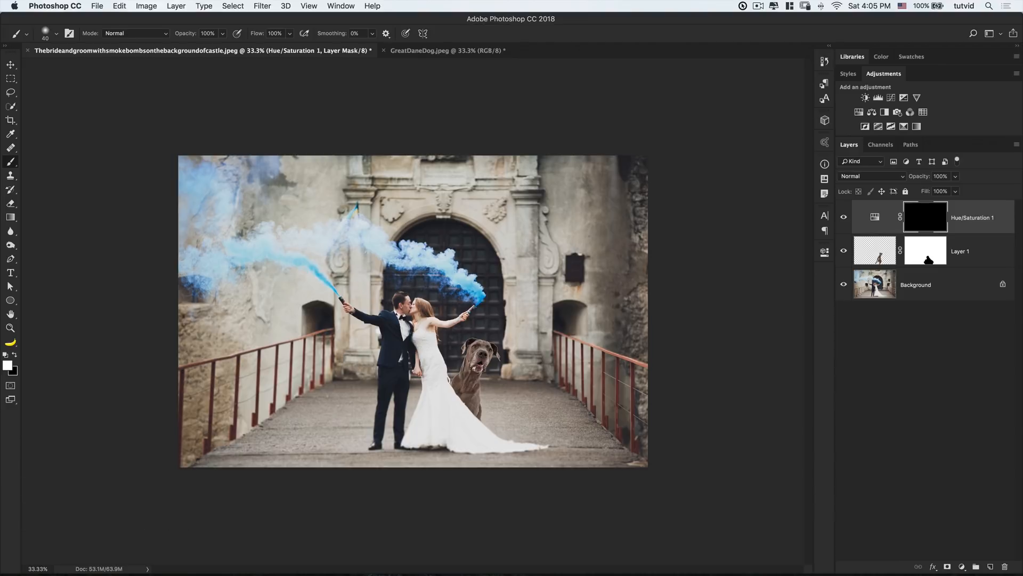
- Select the right smoke plume, fill it white in the mask, and toggle visibility to compare
{"action": "left_click", "coordinate": [11, 106]}
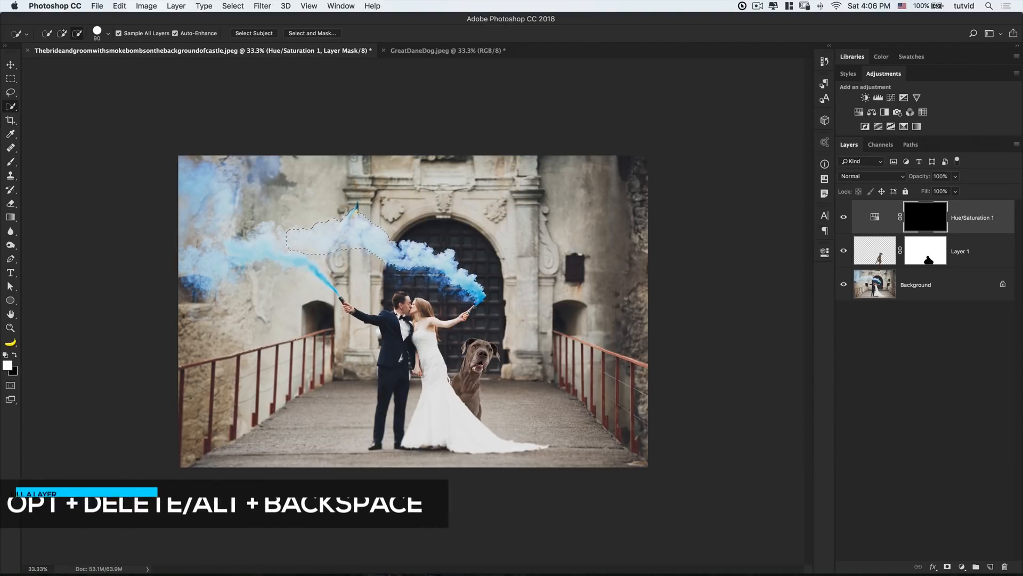
{"action": "key", "text": "alt+backspace"}
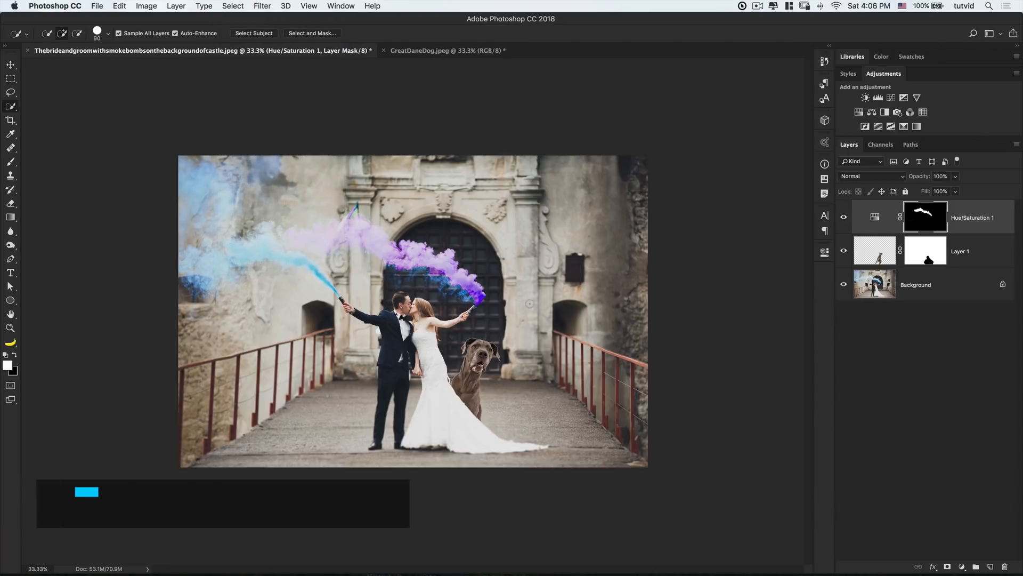
{"action": "left_click", "coordinate": [843, 217]}
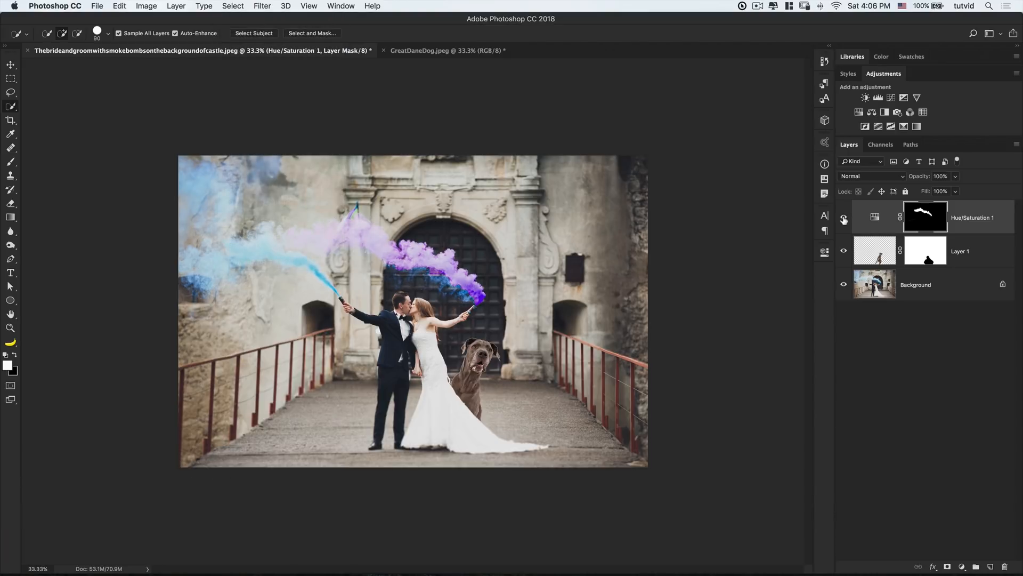
{"action": "left_click", "coordinate": [844, 218]}
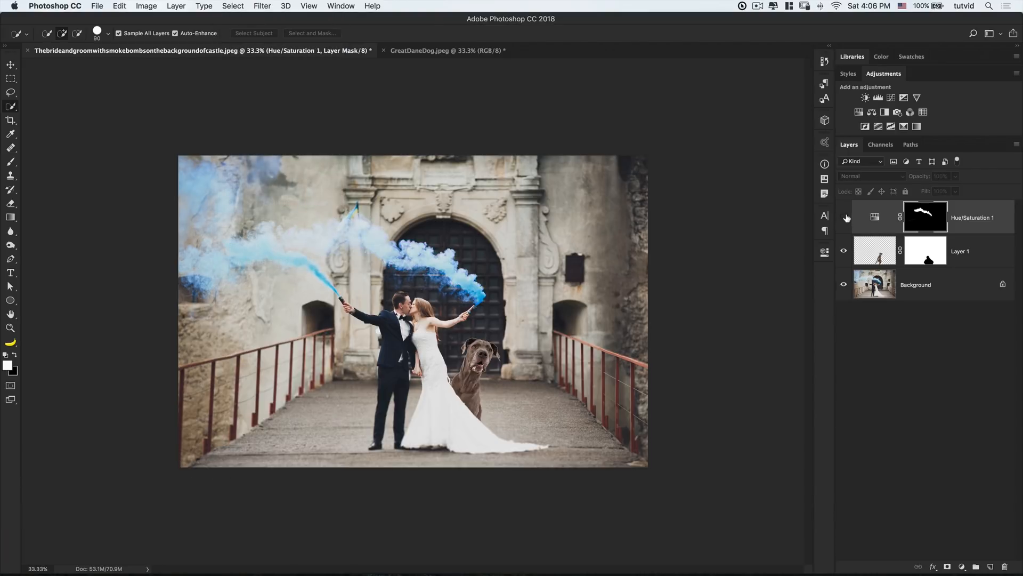
{"action": "left_click", "coordinate": [844, 217]}
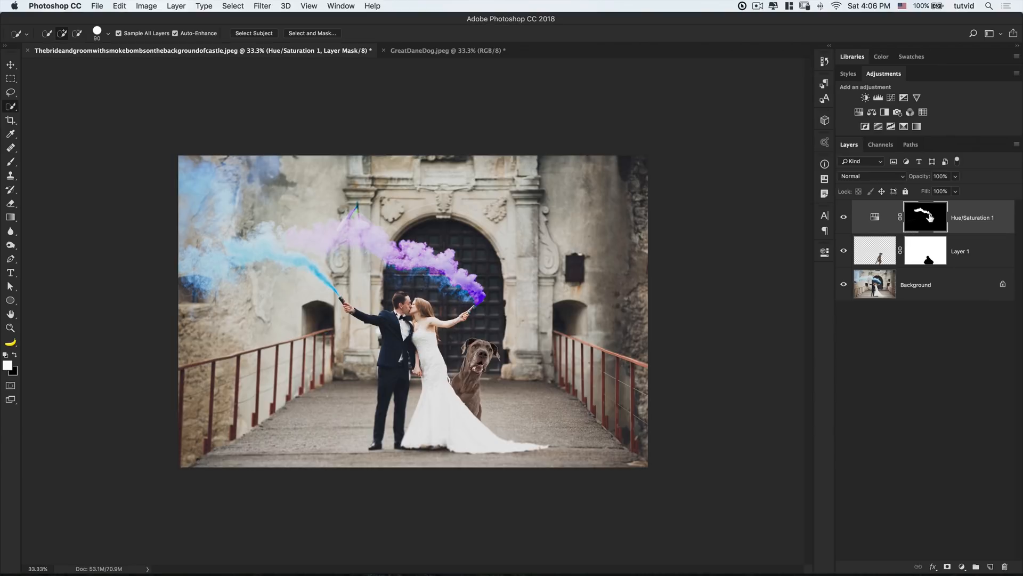
- Inspect the smoke mask alone, touch it up with the brush, then disable it
{"action": "left_click", "coordinate": [925, 217]}
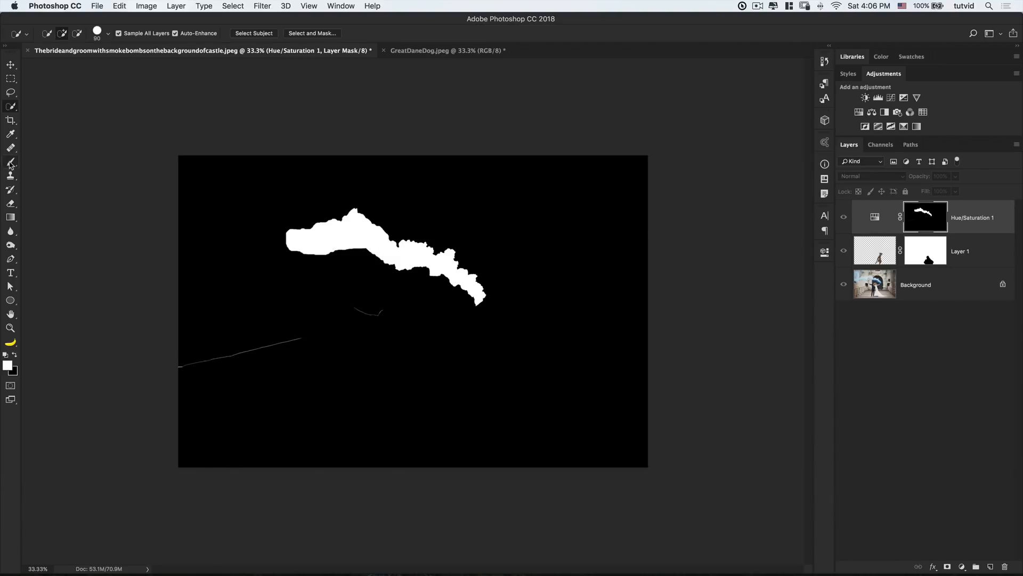
{"action": "left_click", "coordinate": [12, 163]}
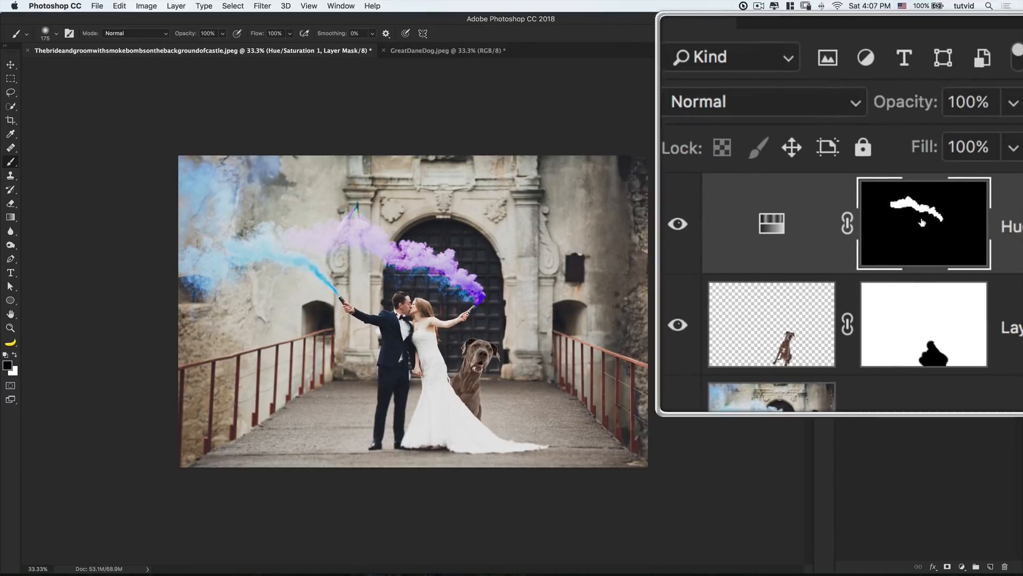
{"action": "left_click", "coordinate": [923, 218]}
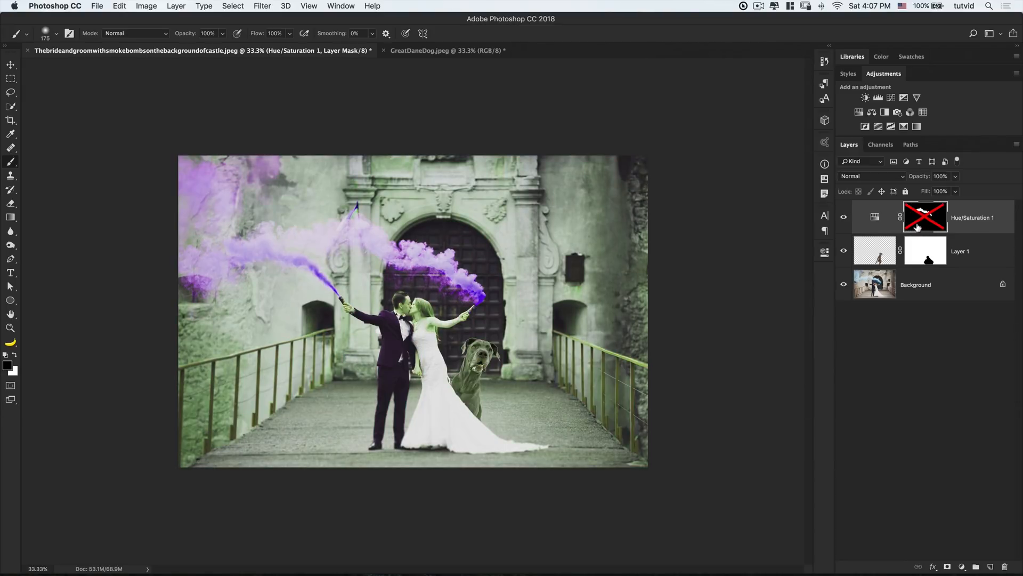
- Re-enable the Hue/Saturation smoke mask, then select the Great Dane layer and its mask
{"action": "left_click", "coordinate": [924, 215]}
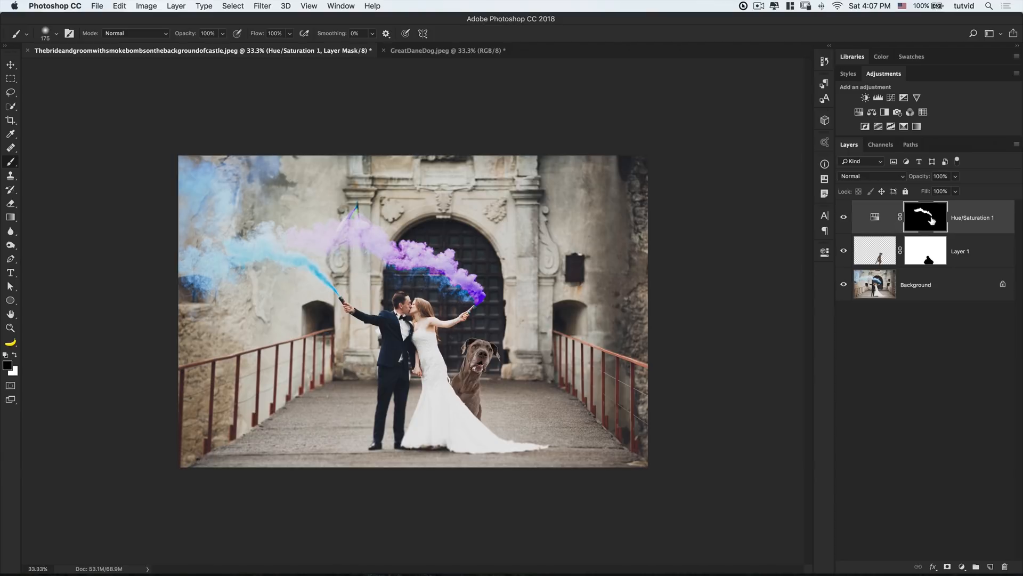
{"action": "mouse_move", "coordinate": [922, 217]}
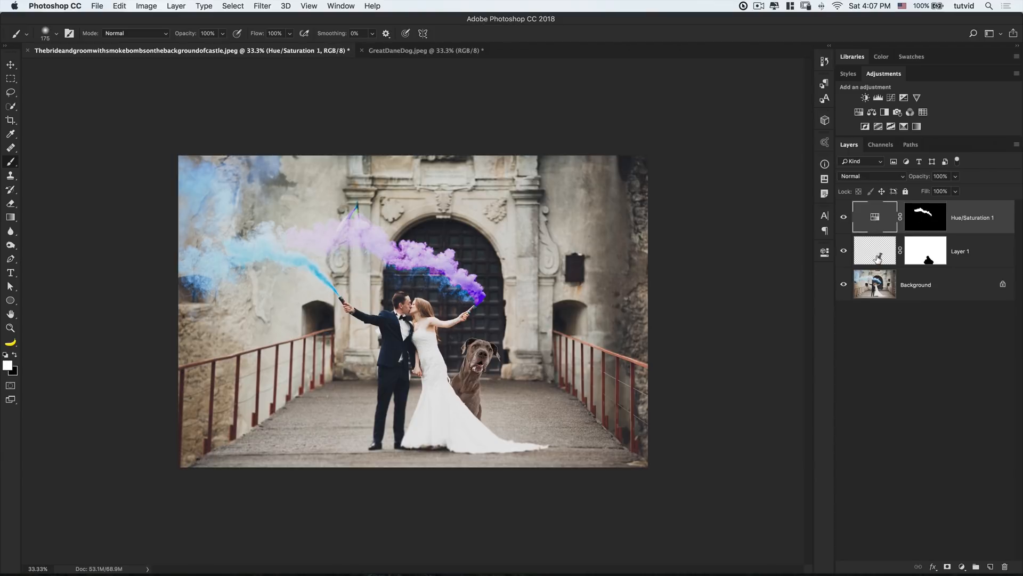
{"action": "left_click", "coordinate": [959, 250]}
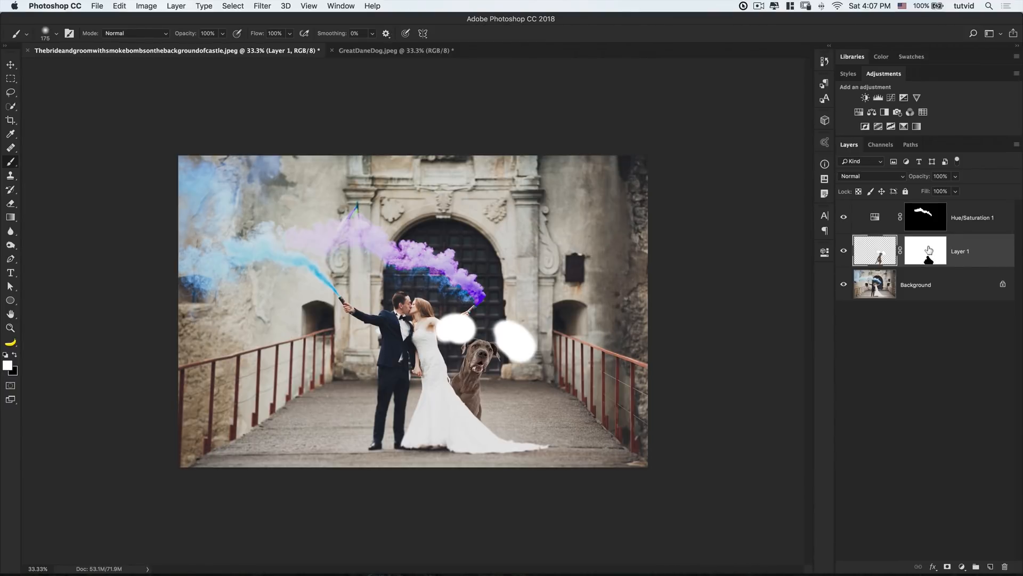
{"action": "left_click", "coordinate": [926, 250]}
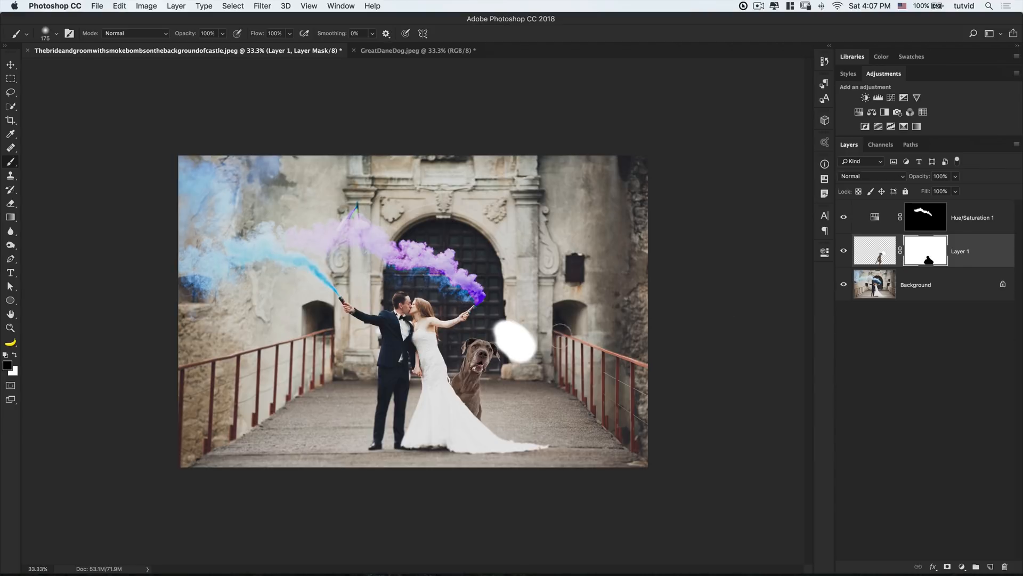
{"action": "left_click", "coordinate": [925, 216]}
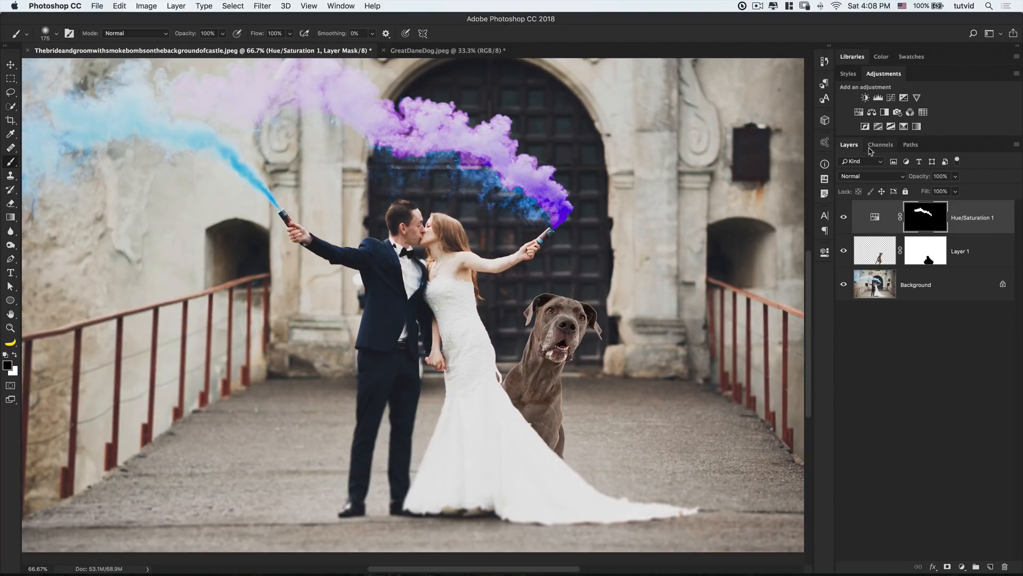
- Add a Black & White adjustment layer, hide the Great Dane layer, and target the adjustment's mask
{"action": "left_click", "coordinate": [879, 97]}
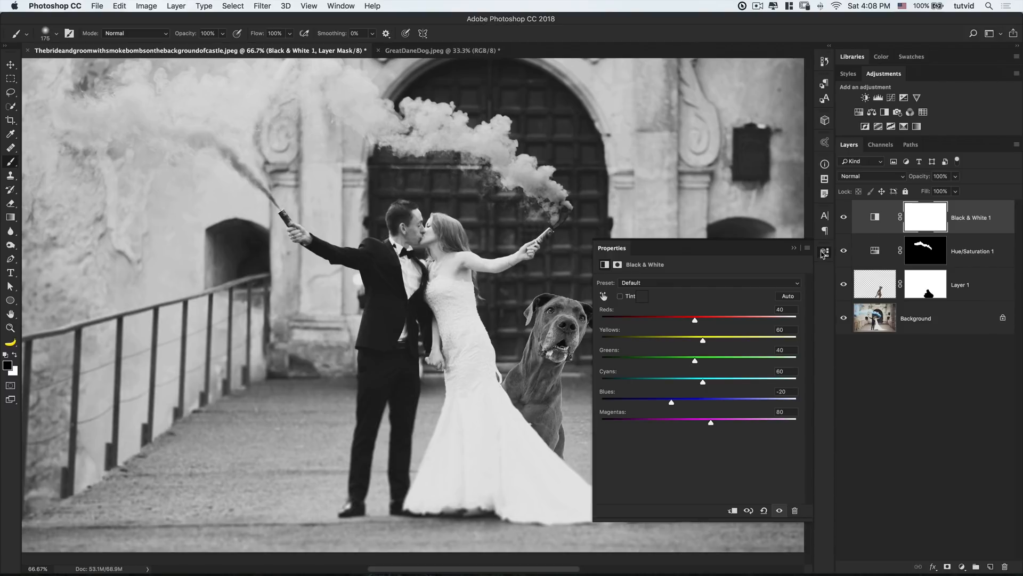
{"action": "left_click", "coordinate": [794, 247]}
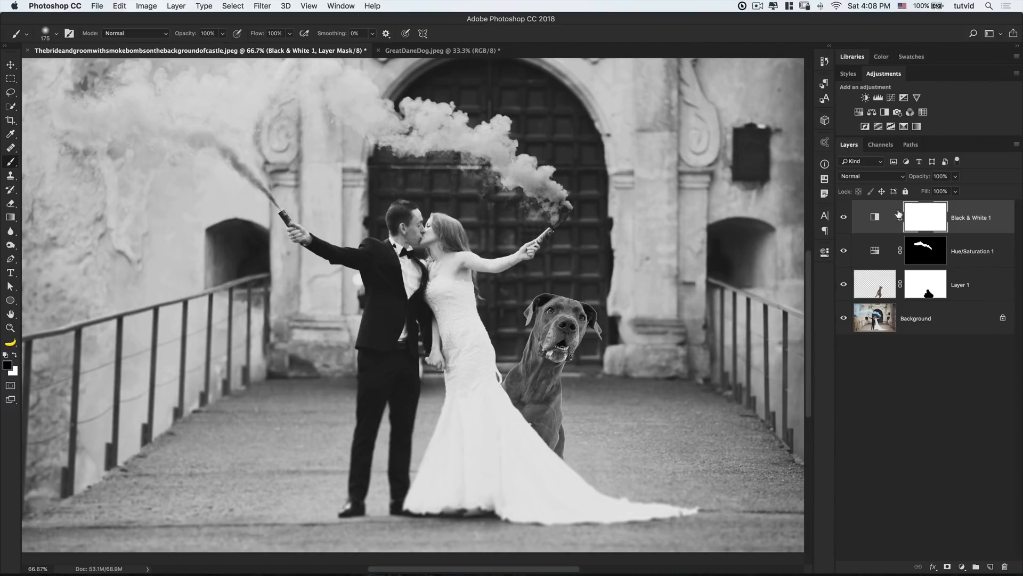
{"action": "left_click", "coordinate": [844, 284]}
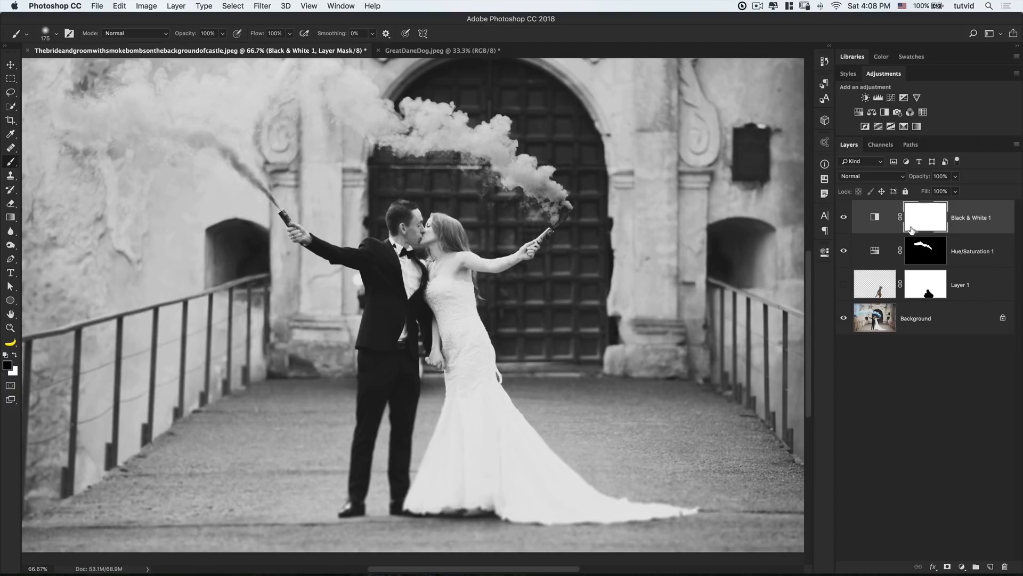
{"action": "left_click", "coordinate": [925, 217]}
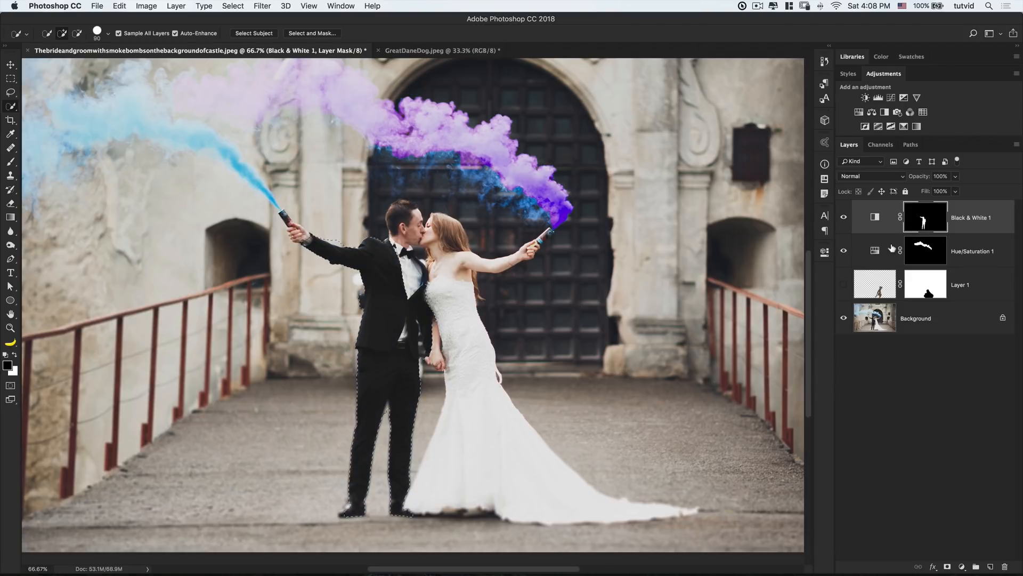
- Invert the Black & White mask so it covers the groom, then clear the selection
{"action": "key", "text": "cmd+i"}
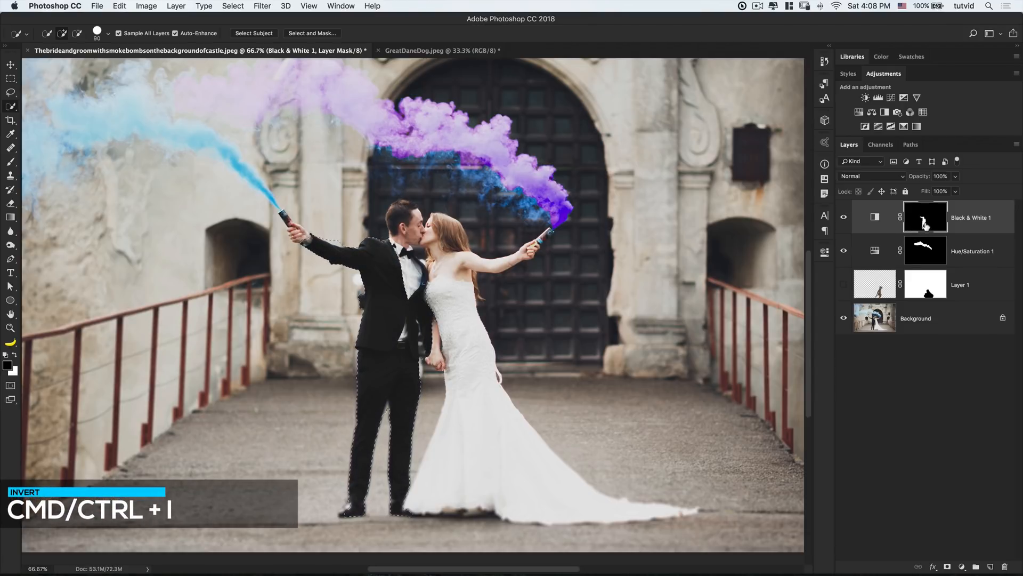
{"action": "key", "text": "cmd+i"}
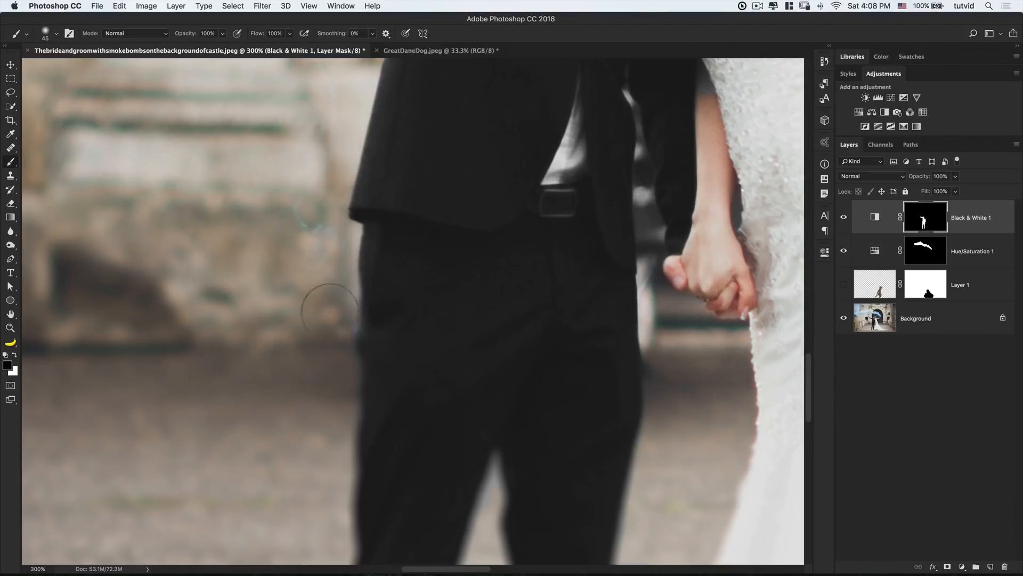
{"action": "mouse_move", "coordinate": [422, 376]}
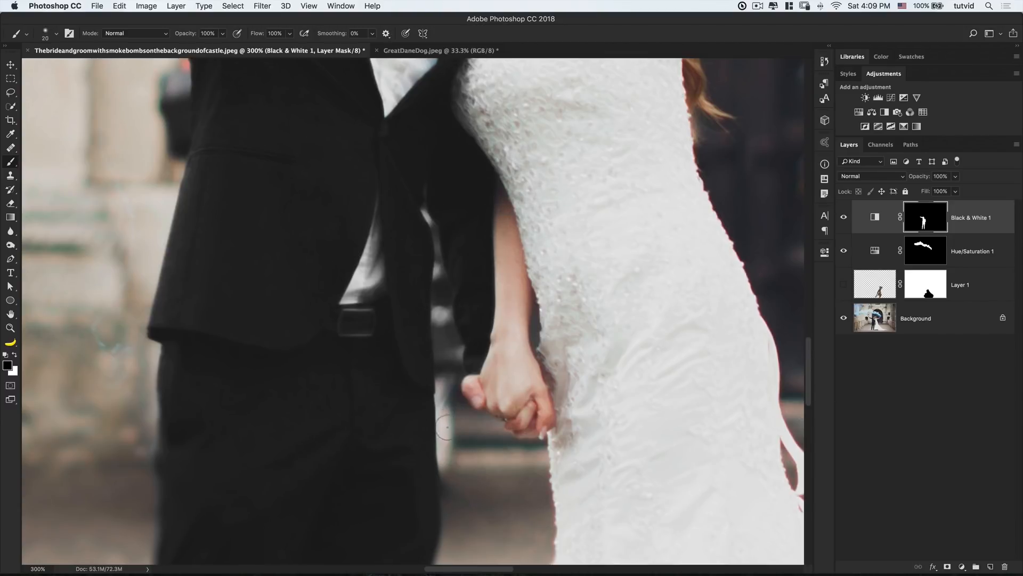
{"action": "mouse_move", "coordinate": [434, 276]}
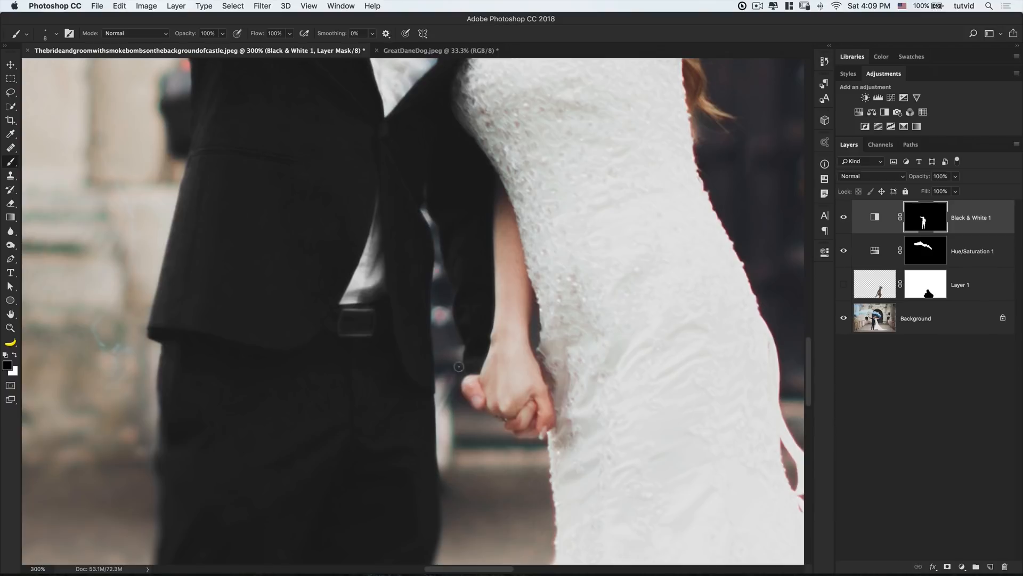
{"action": "mouse_move", "coordinate": [465, 196]}
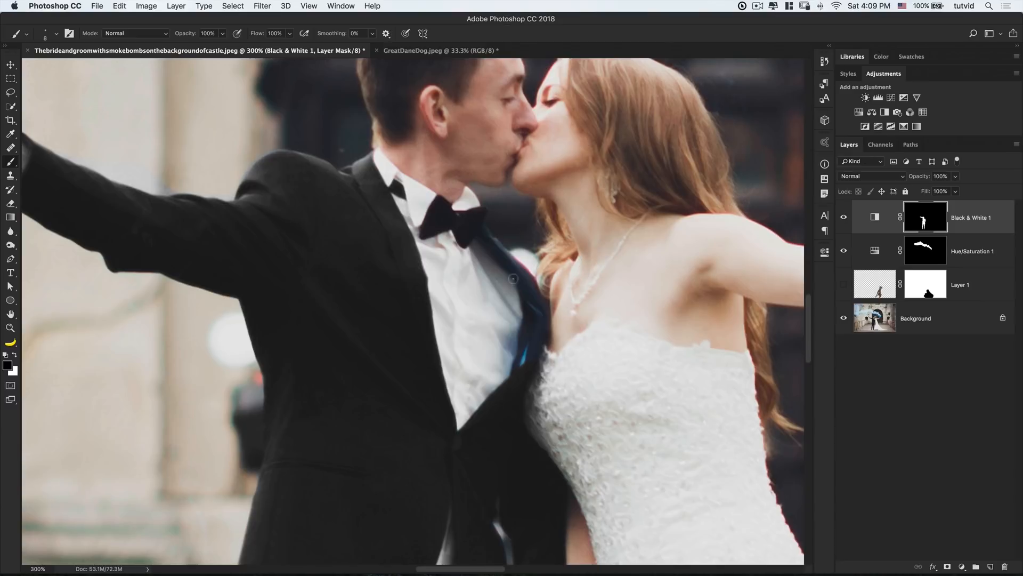
{"action": "mouse_move", "coordinate": [492, 328]}
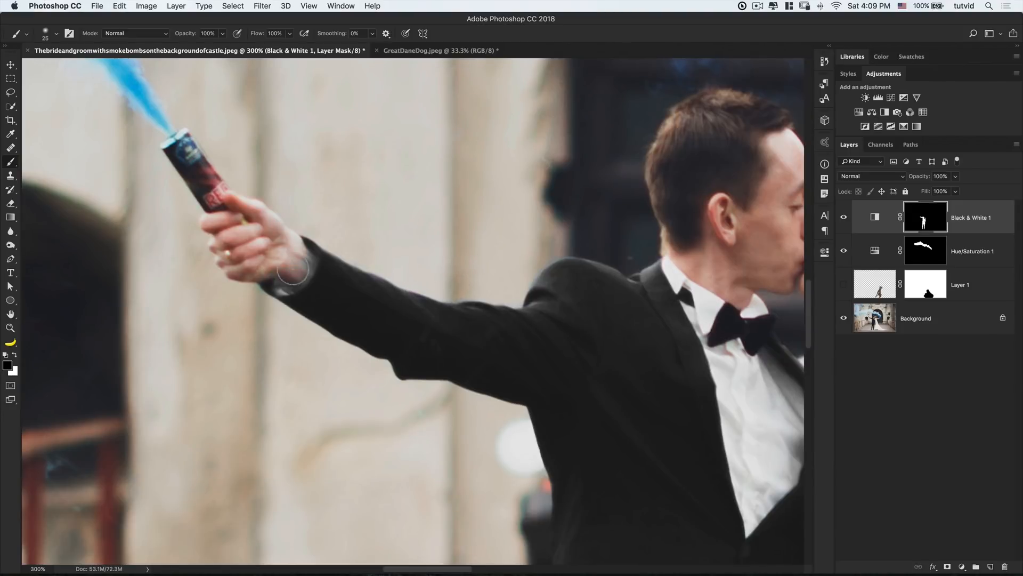
{"action": "mouse_move", "coordinate": [298, 298]}
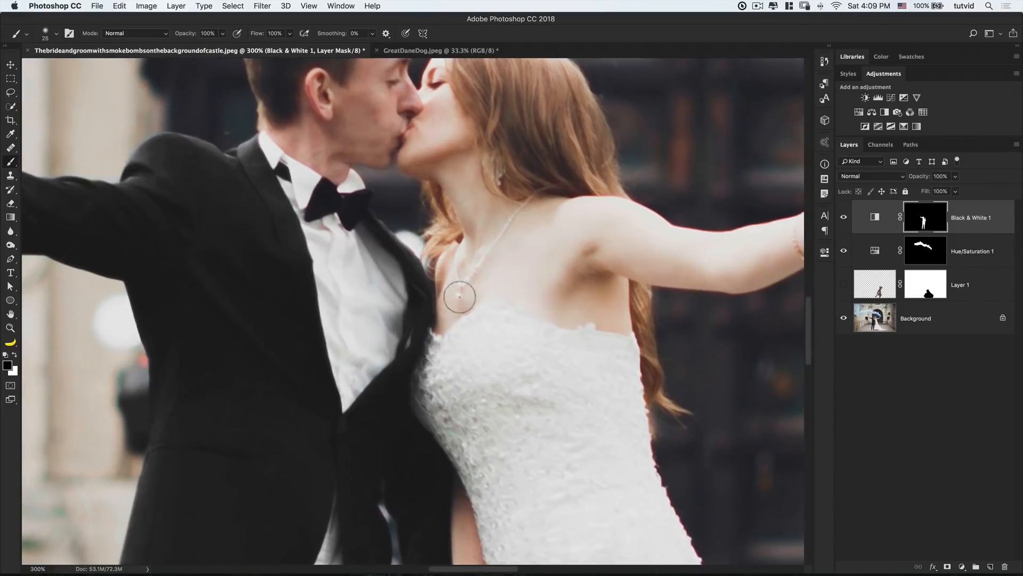
{"action": "mouse_move", "coordinate": [448, 300]}
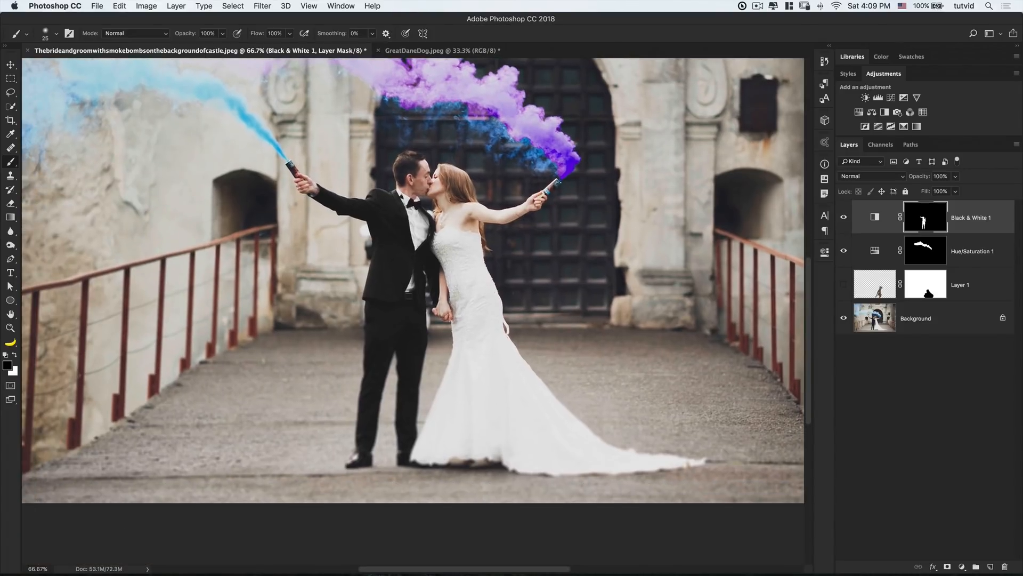
{"action": "left_click", "coordinate": [843, 217]}
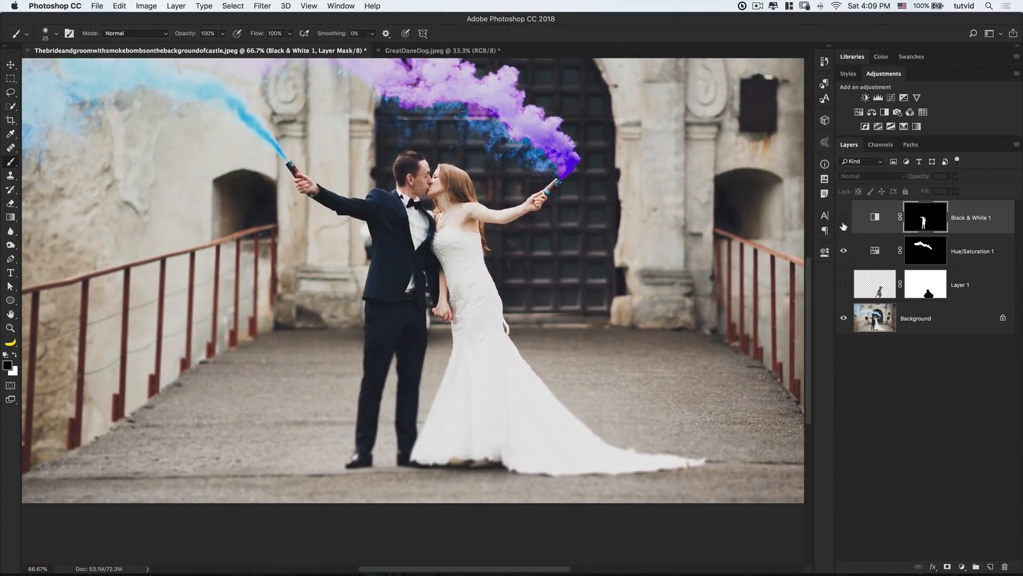
{"action": "left_click", "coordinate": [843, 216]}
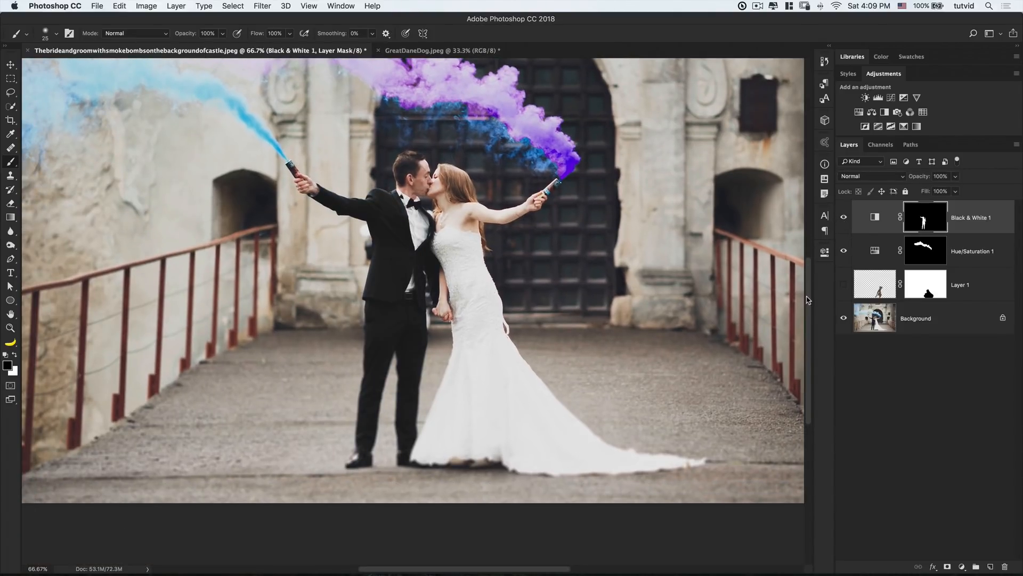
{"action": "left_click", "coordinate": [925, 215]}
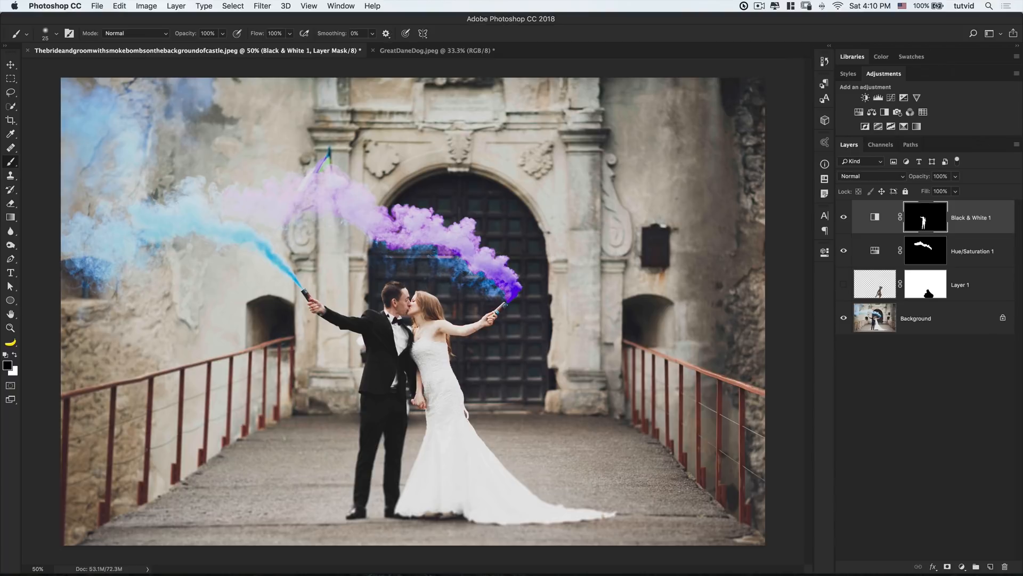
{"action": "mouse_move", "coordinate": [924, 255]}
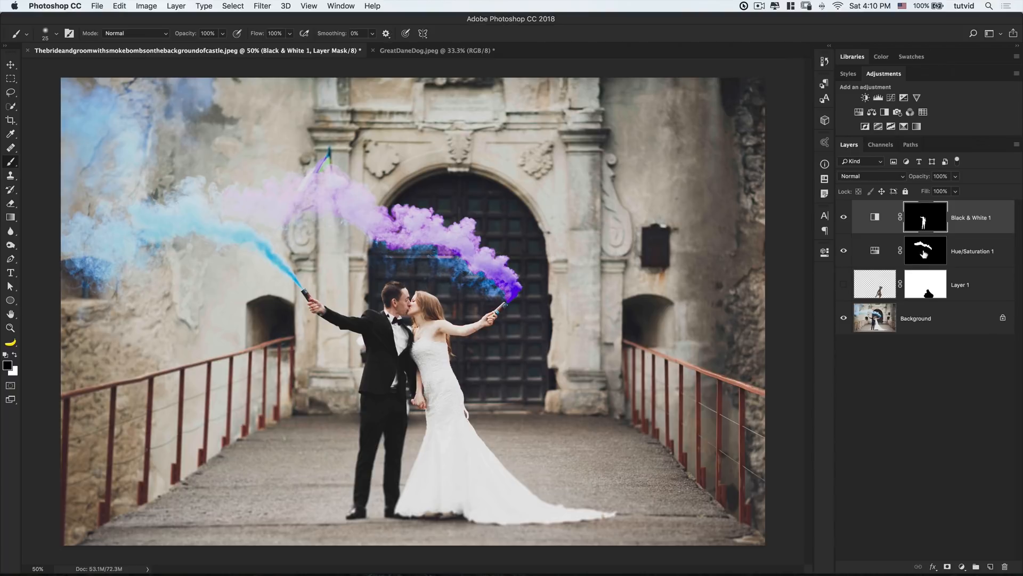
{"action": "left_click", "coordinate": [925, 251]}
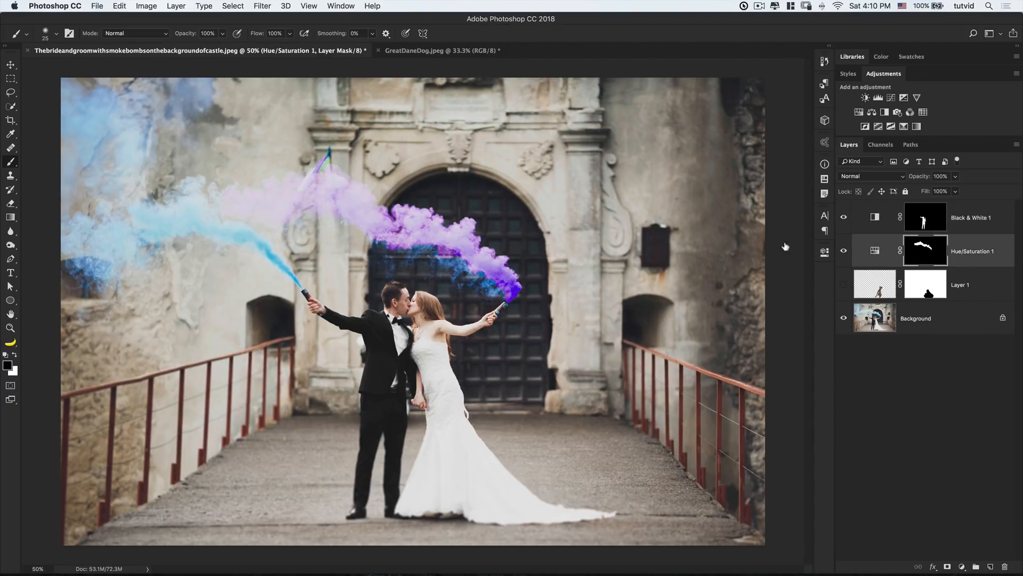
{"action": "mouse_move", "coordinate": [9, 185]}
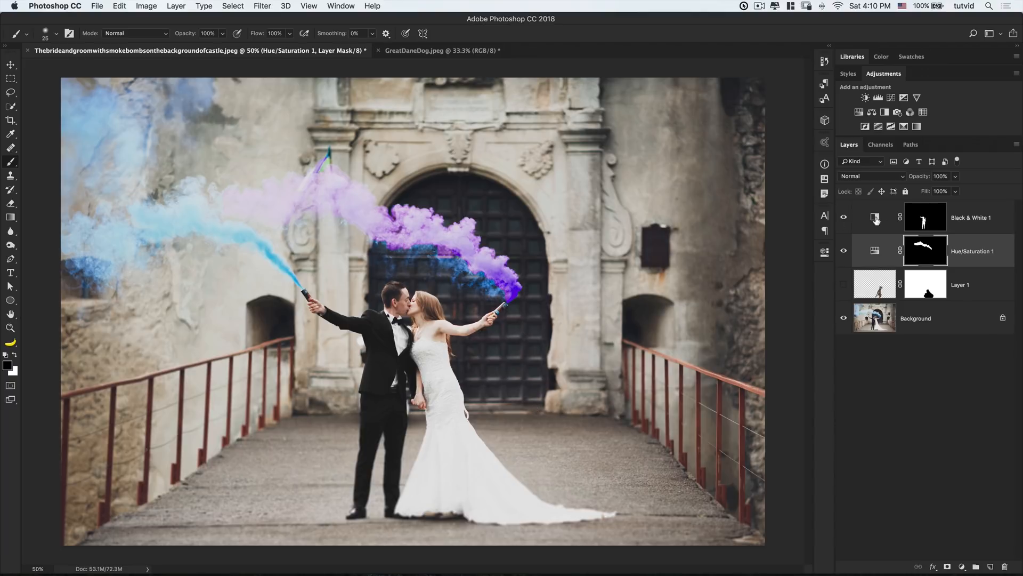
{"action": "left_click", "coordinate": [844, 217]}
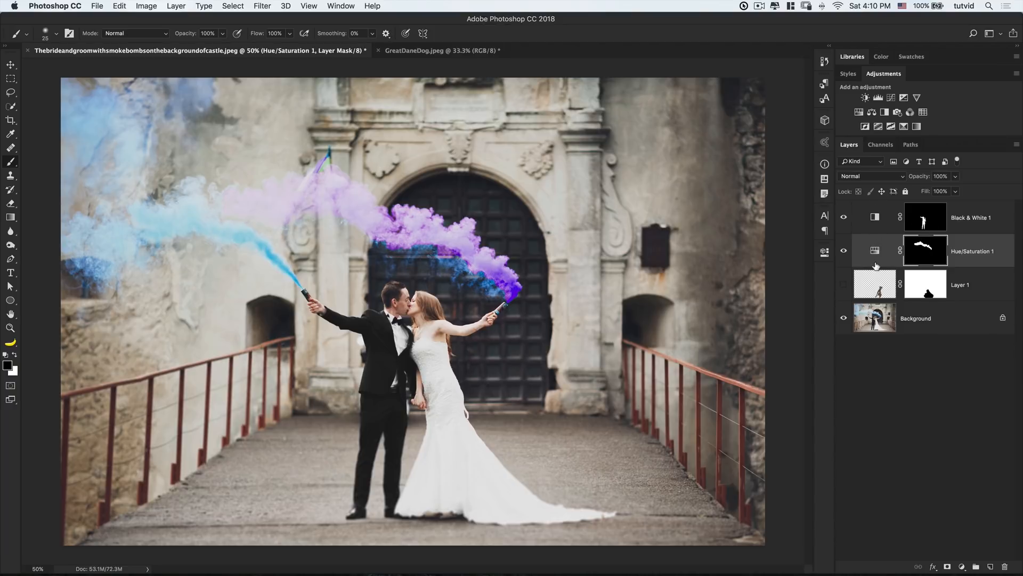
{"action": "mouse_move", "coordinate": [874, 284]}
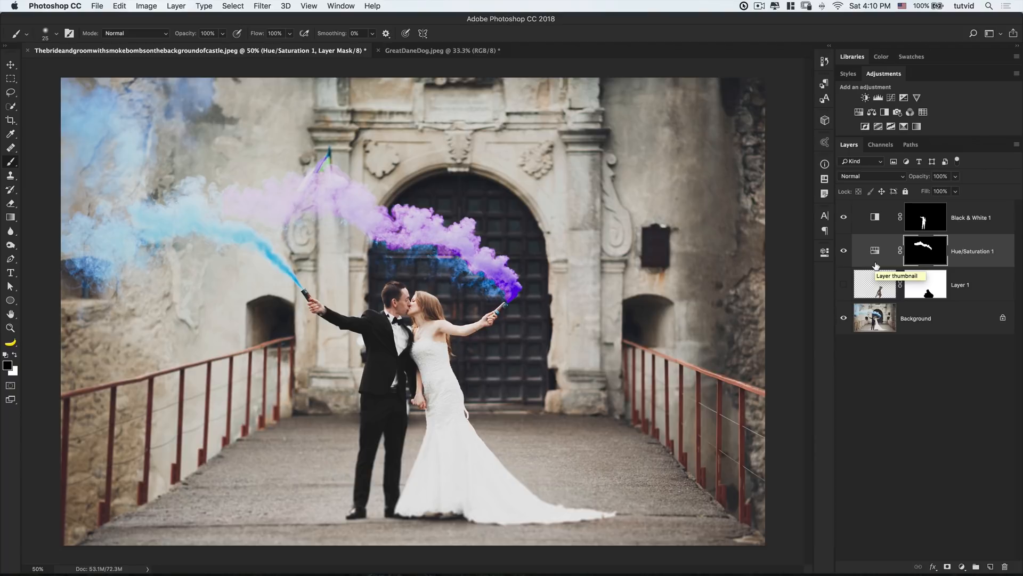